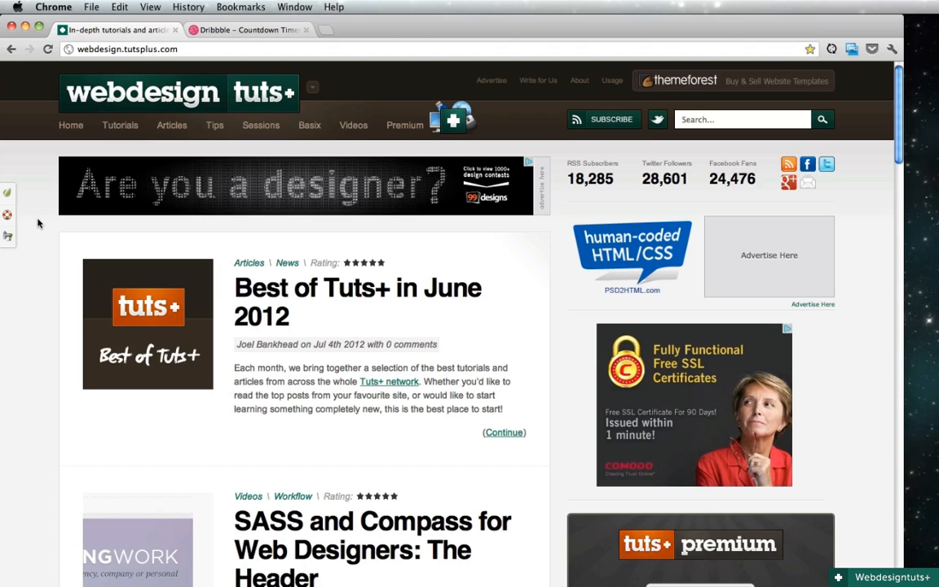
mouse_move(231, 56)
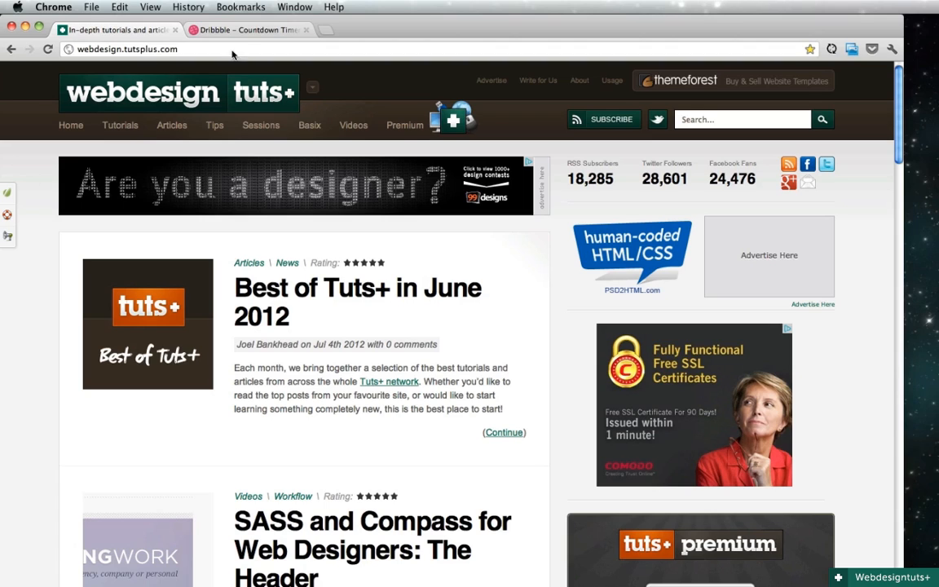
Apply a Pattern Overlay with the dark gray sand pattern to the new bg layer.
click(248, 29)
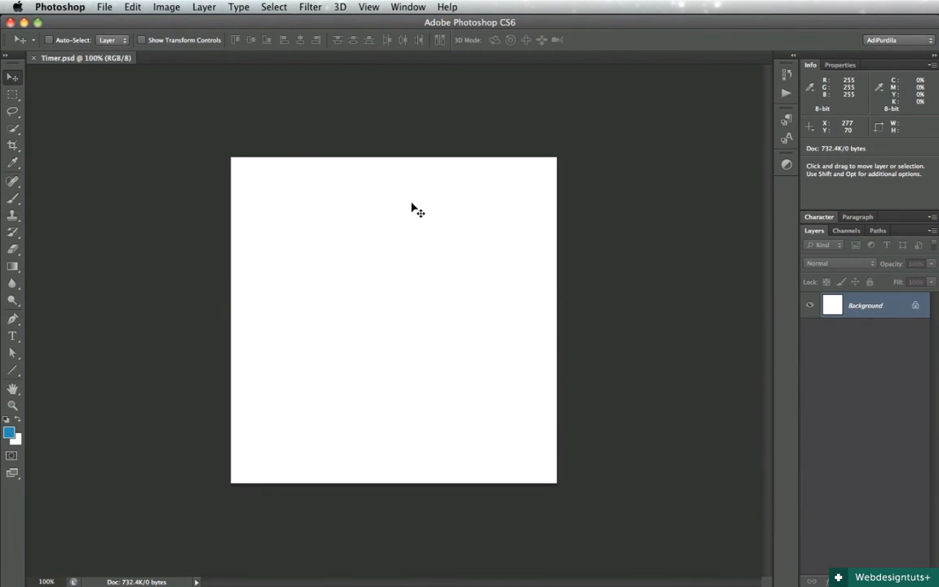
mouse_move(330, 351)
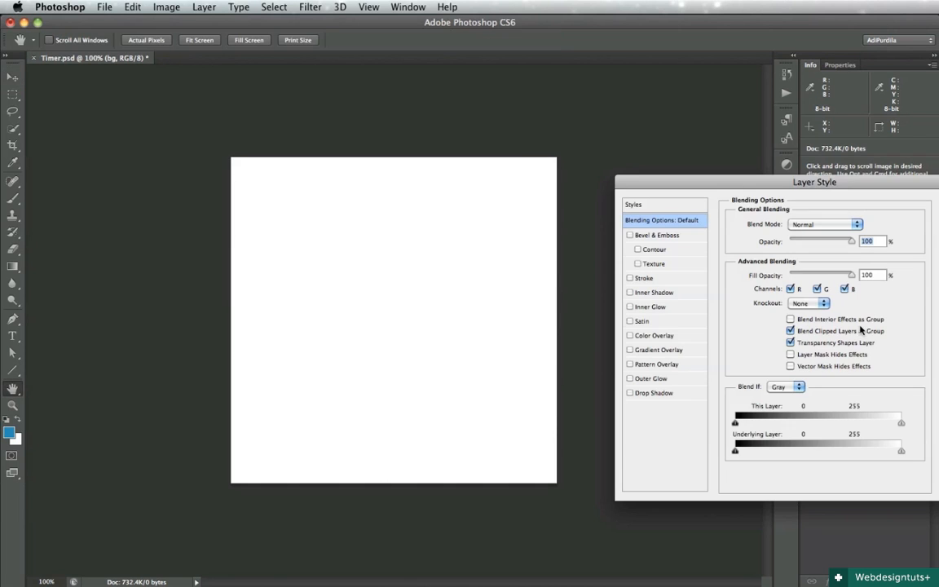
click(629, 363)
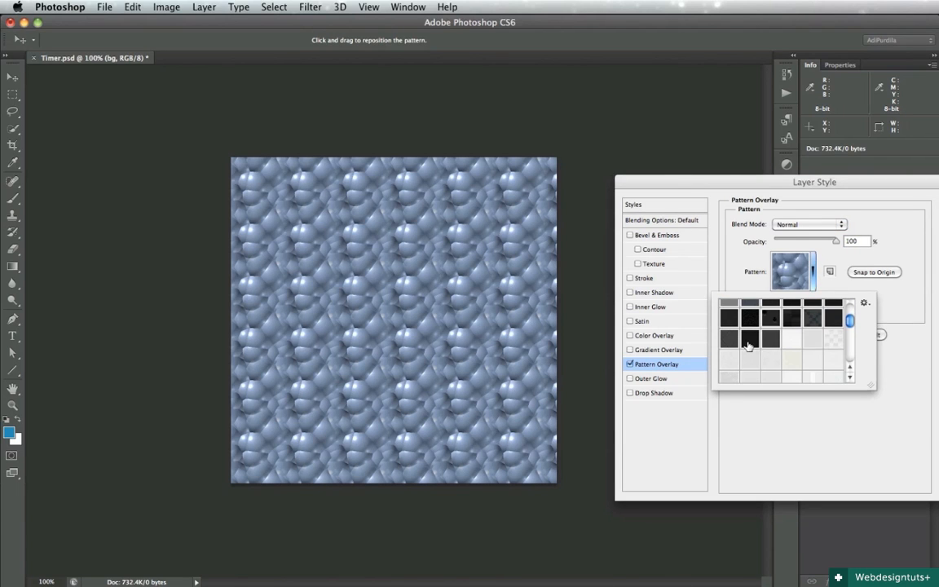
click(769, 337)
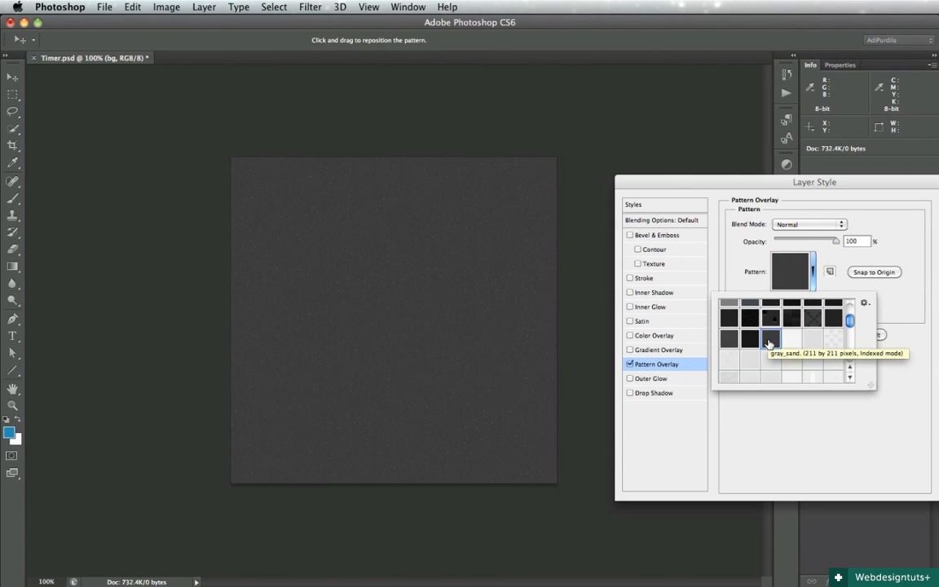
click(729, 335)
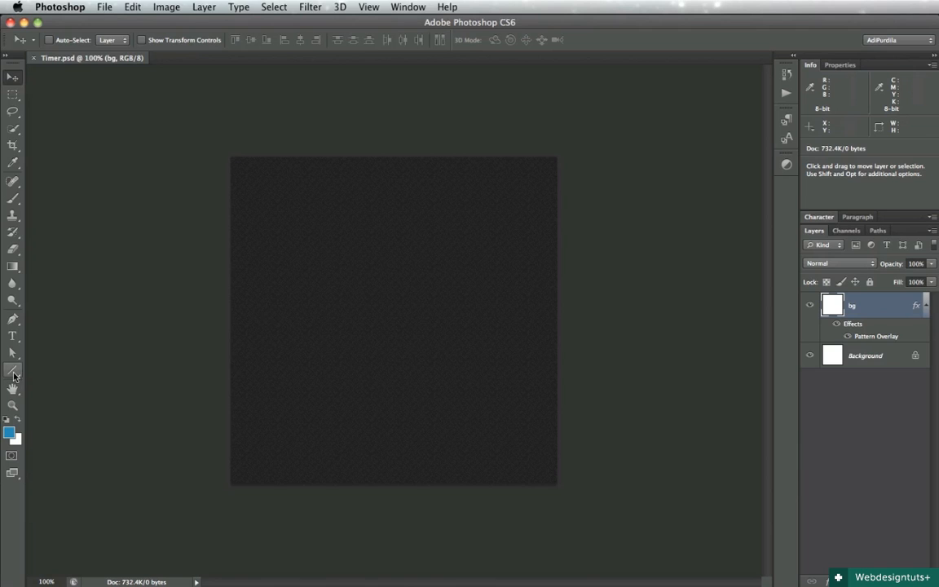
Draw a card-sized rounded rectangle with 5 px radius using the Rounded Rectangle Tool.
click(13, 368)
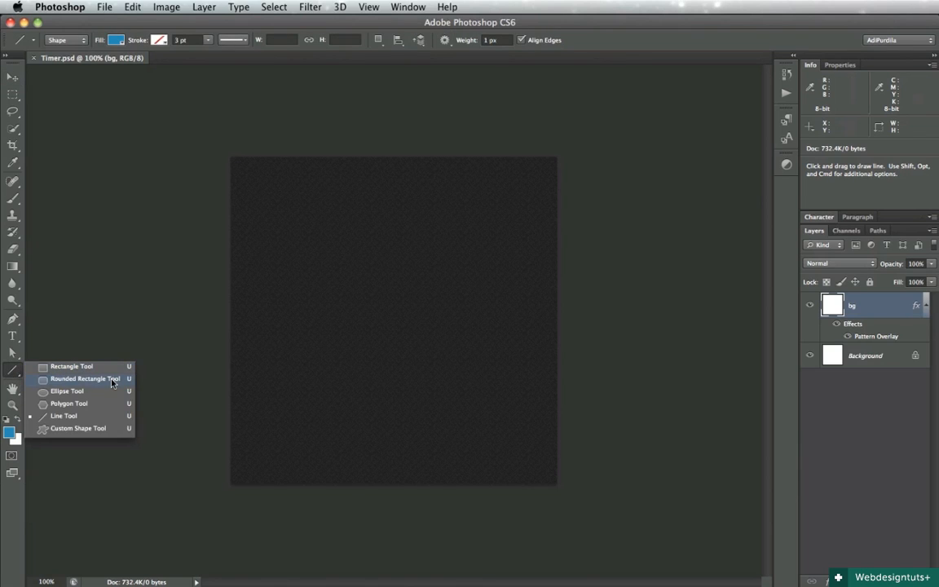
click(85, 378)
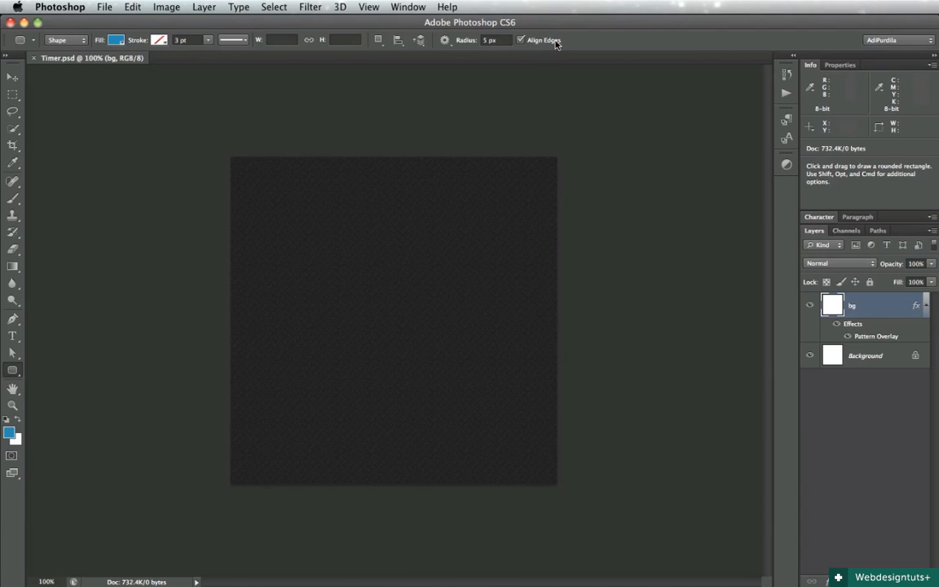
mouse_move(543, 39)
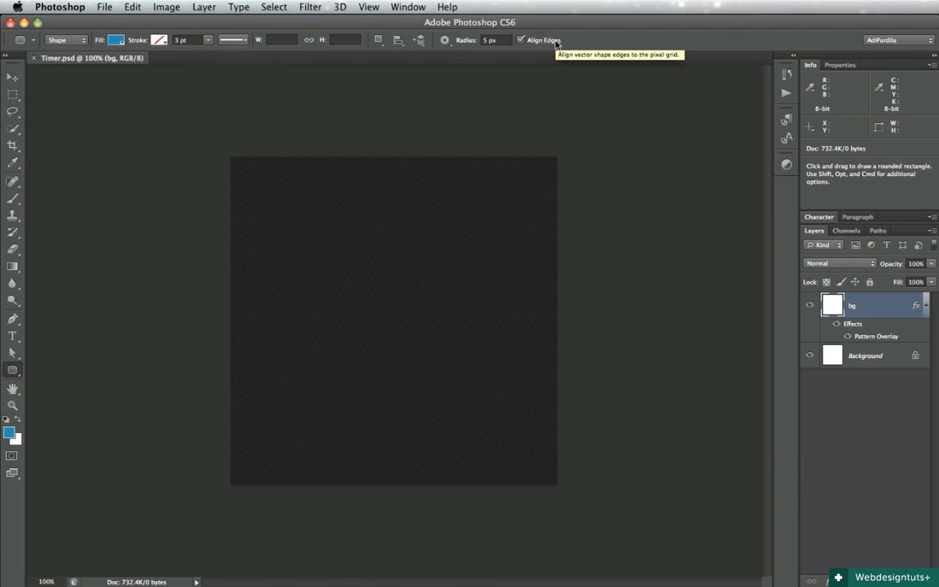
mouse_move(333, 301)
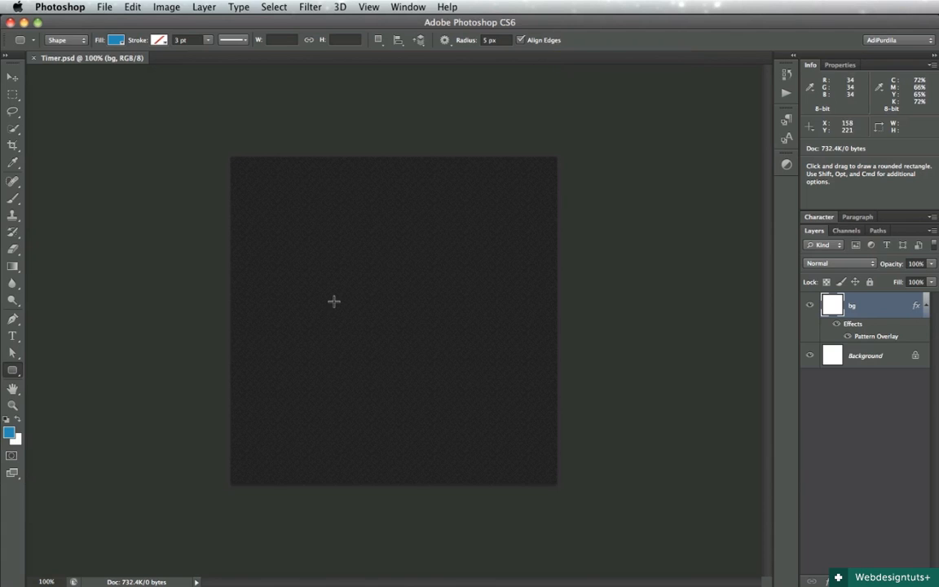
drag(339, 215, 385, 274)
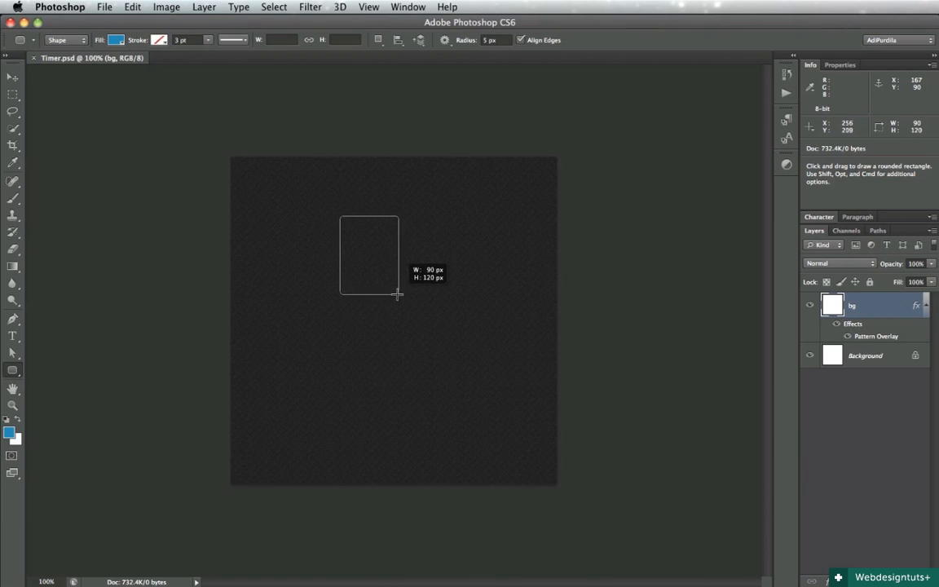
drag(397, 295, 398, 295)
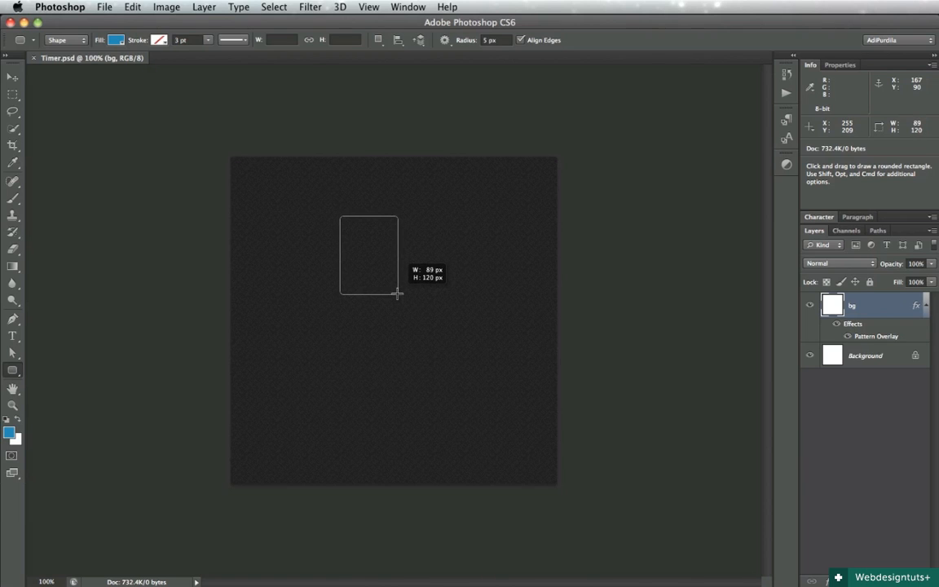
drag(342, 215, 398, 295)
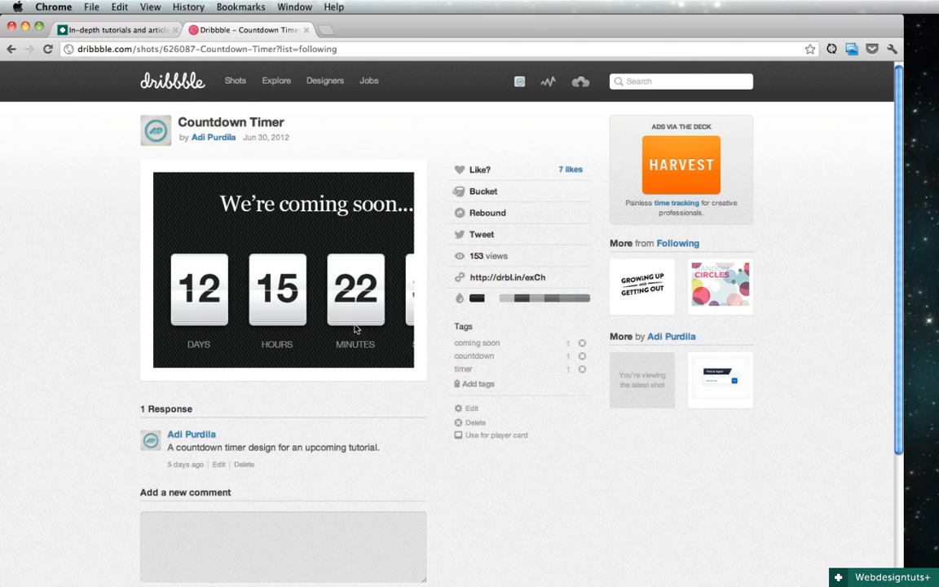
mouse_move(357, 264)
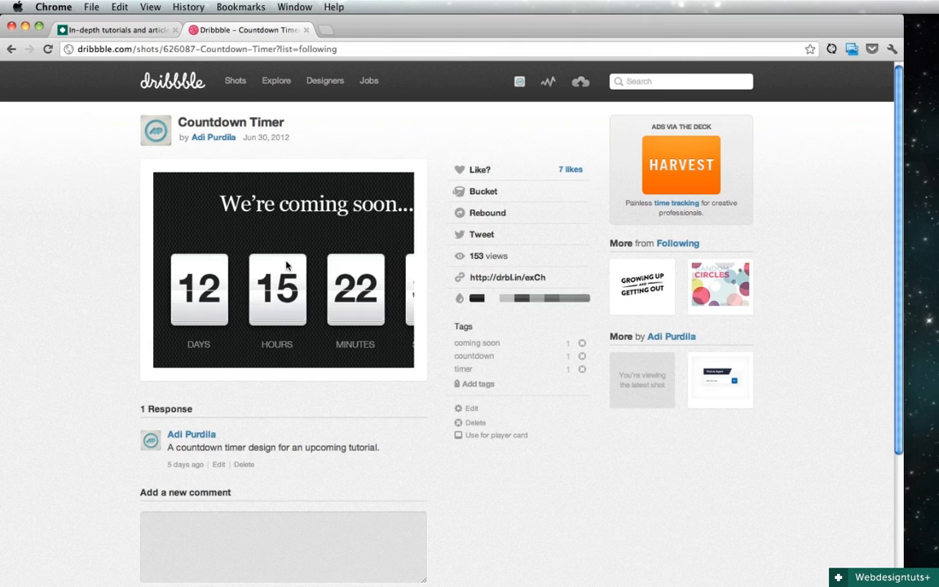
mouse_move(294, 300)
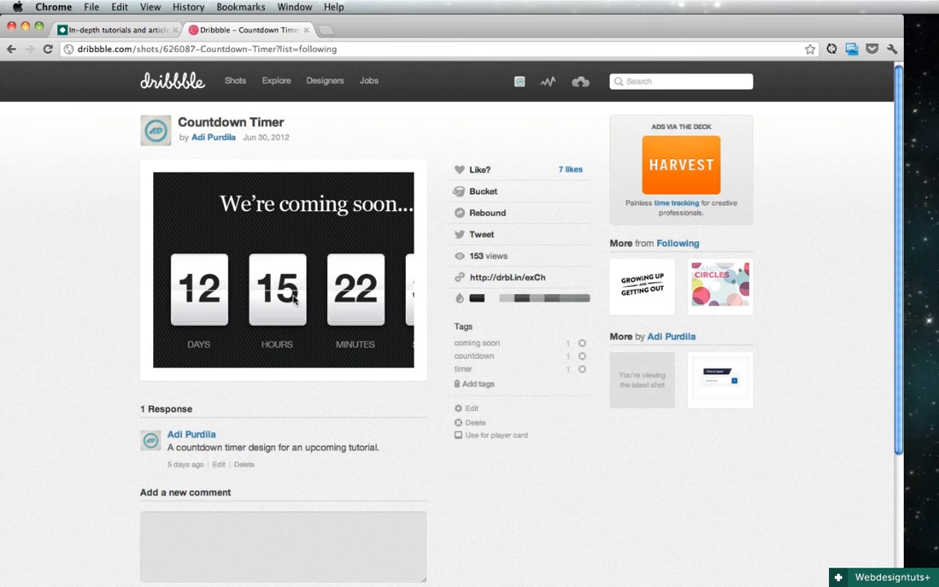
mouse_move(287, 307)
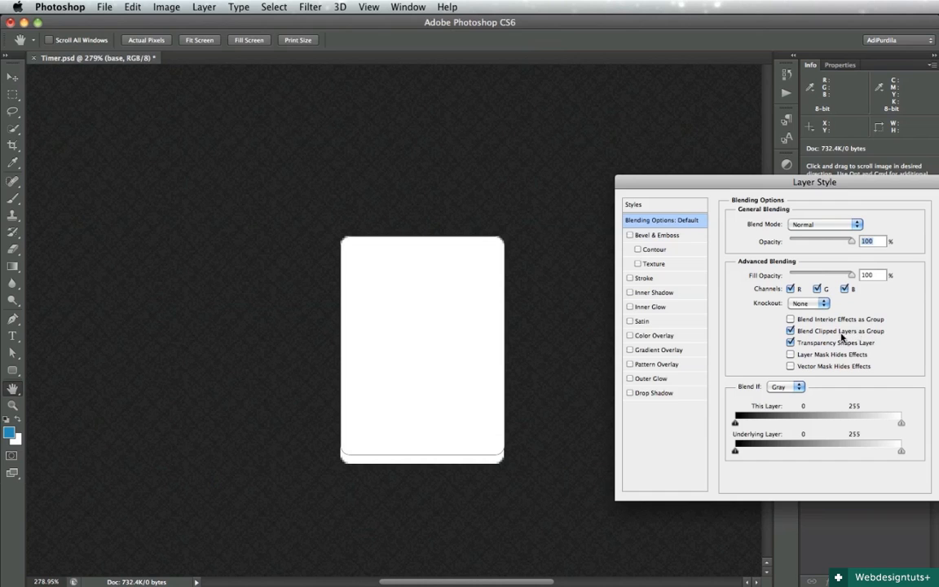
Add a 1 px stroke at 20% opacity to the white card.
drag(816, 183, 741, 144)
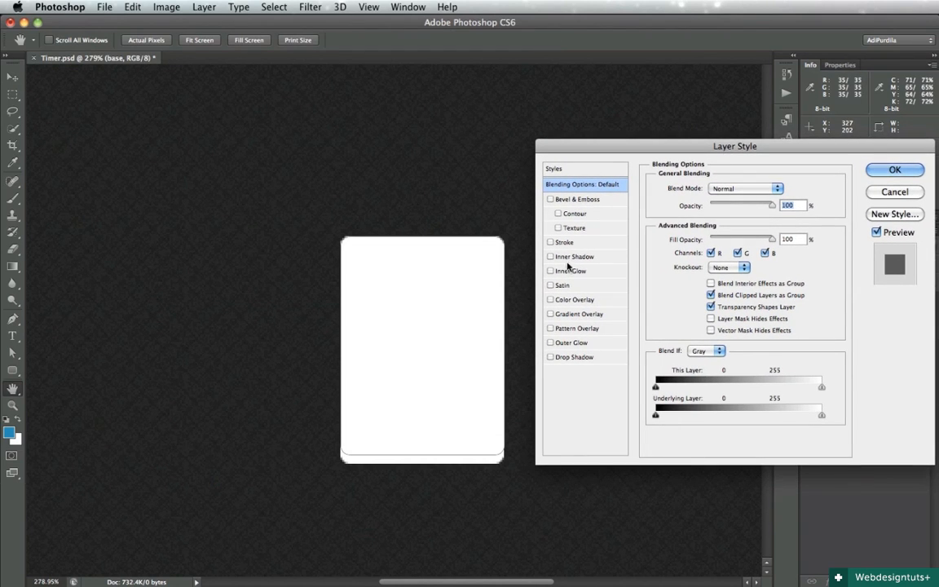
click(567, 241)
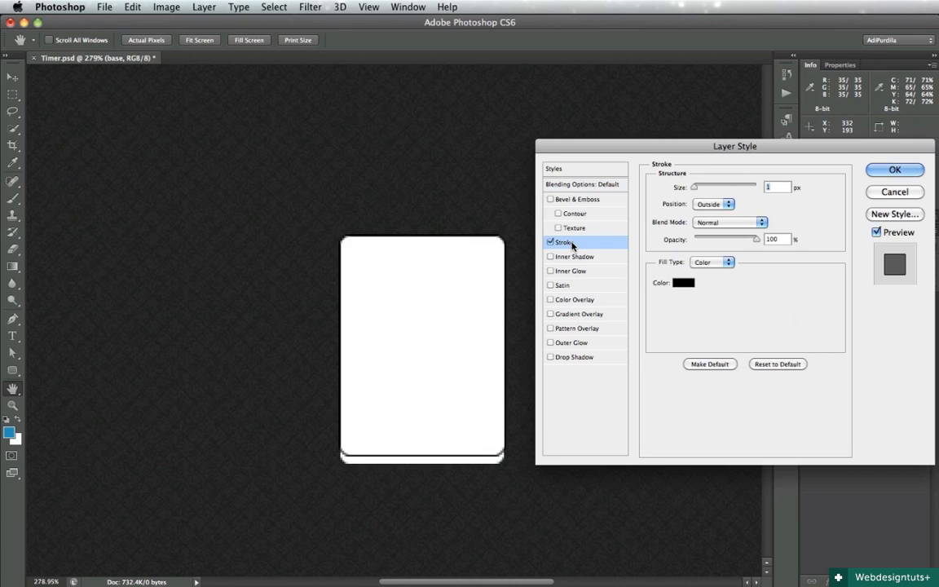
drag(753, 238, 708, 238)
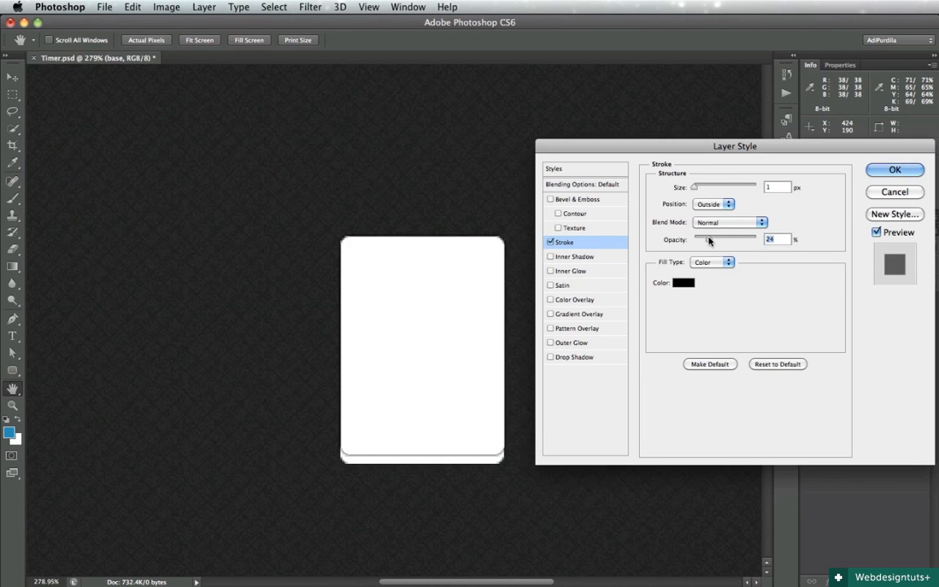
drag(731, 238, 724, 238)
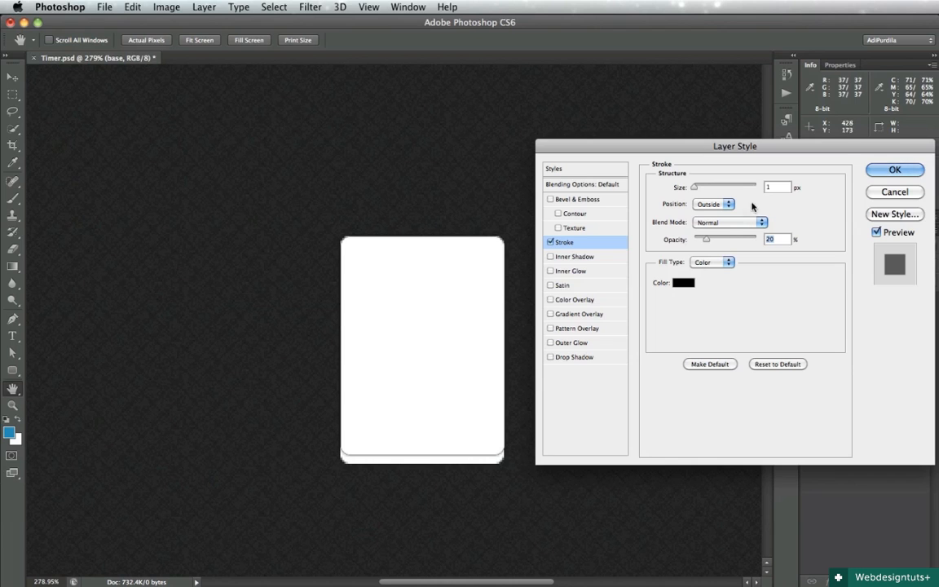
click(893, 170)
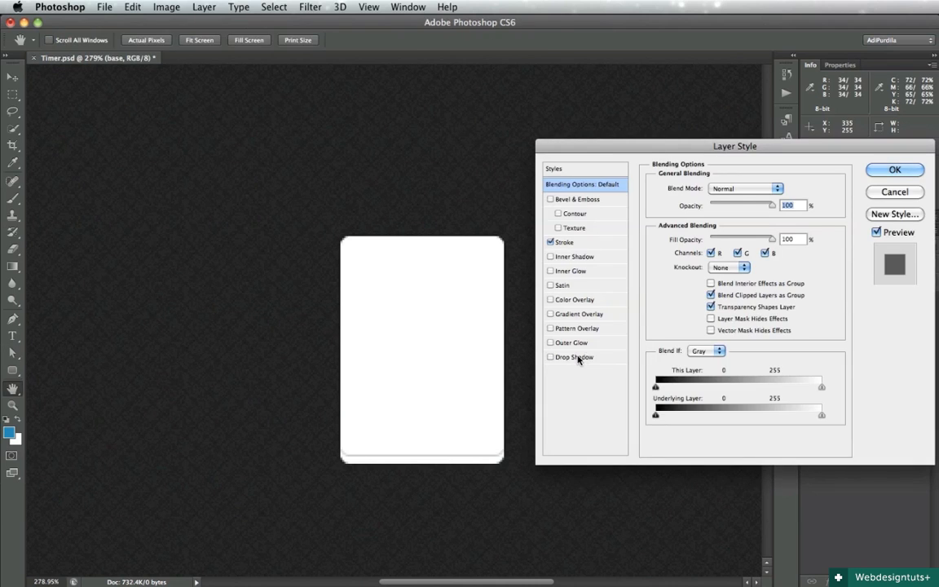
Add a 90° drop shadow without global light at 20% opacity and apply the styles.
click(574, 357)
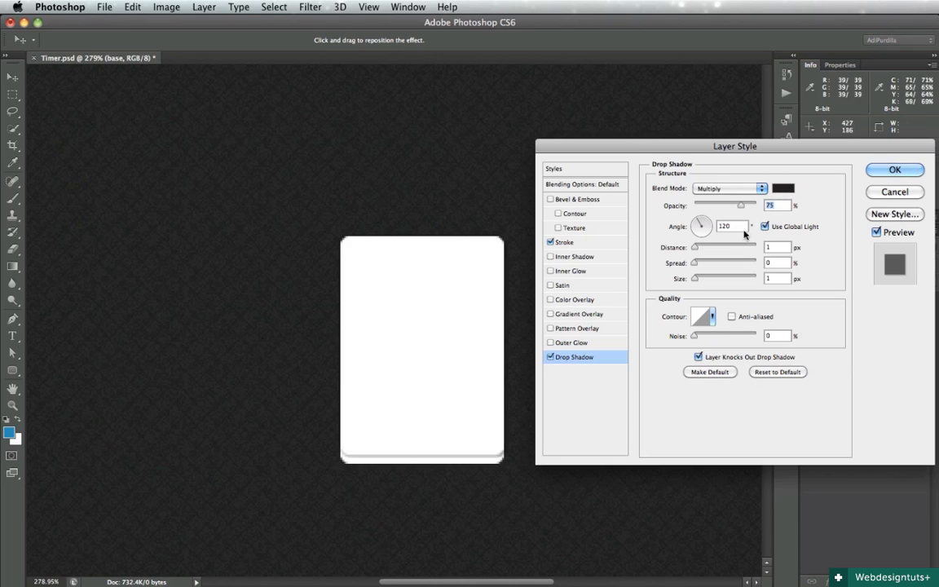
click(765, 227)
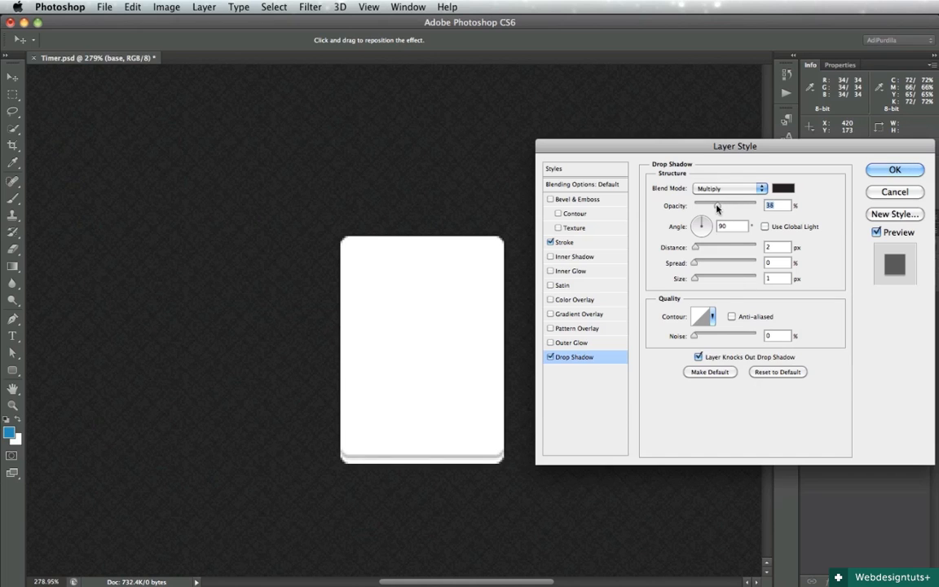
drag(717, 205, 704, 206)
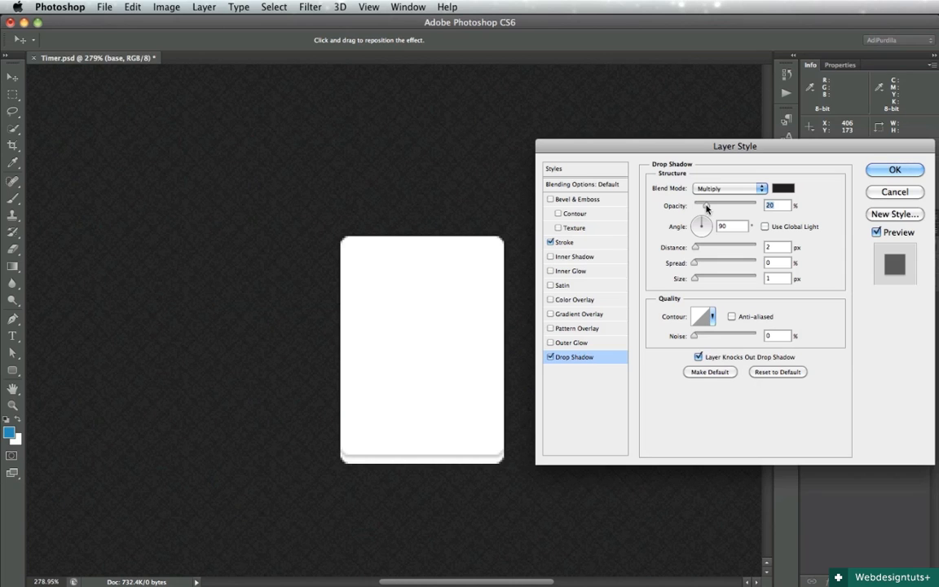
click(894, 170)
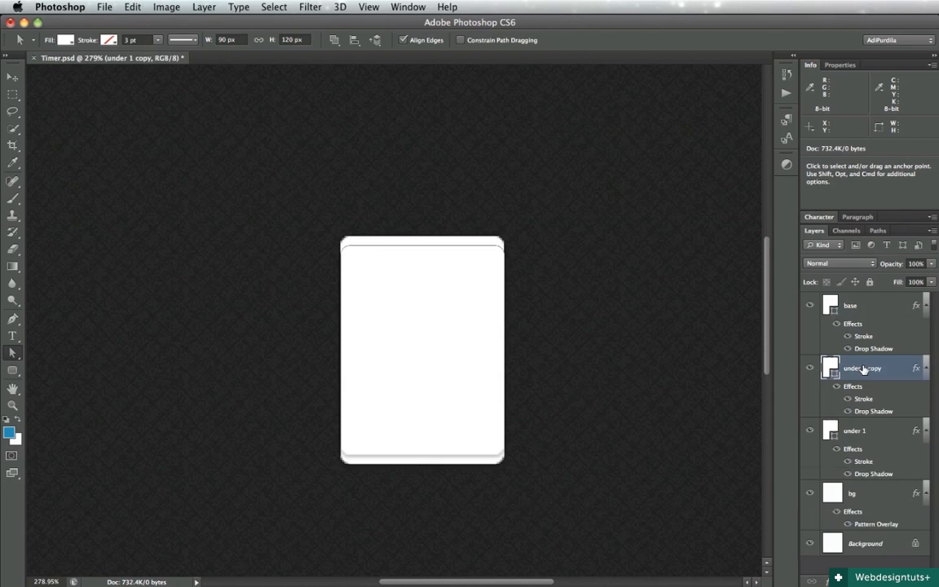
Rename the two duplicated card layers to under 1 and under 2.
double_click(864, 369)
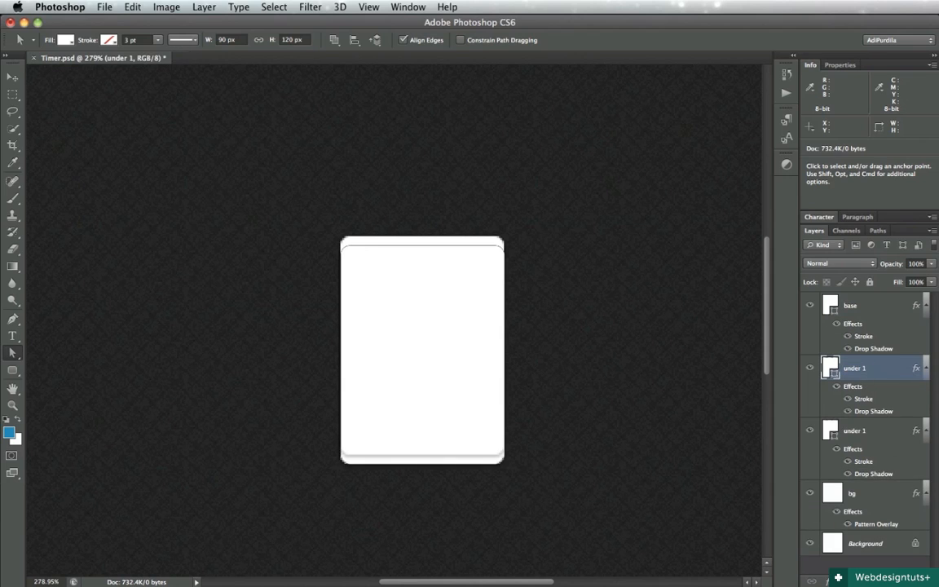
double_click(854, 430)
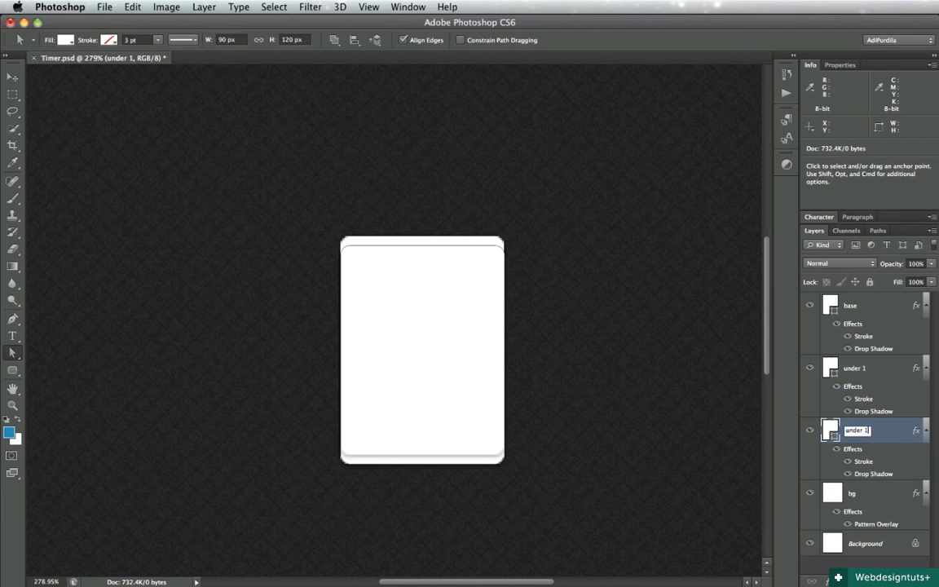
text(under 2)
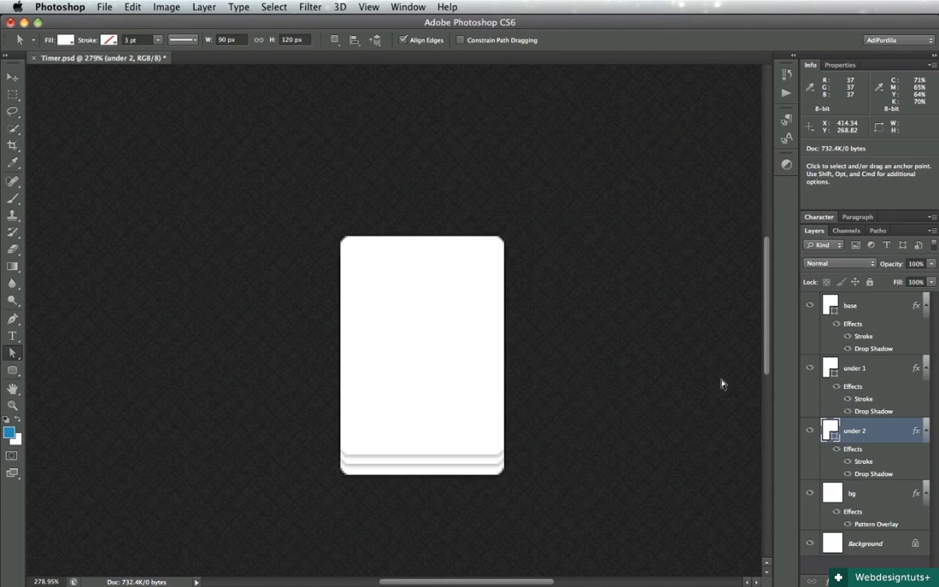
Nudge the under layers so they peek below the base card and inspect the stacked edges.
click(13, 78)
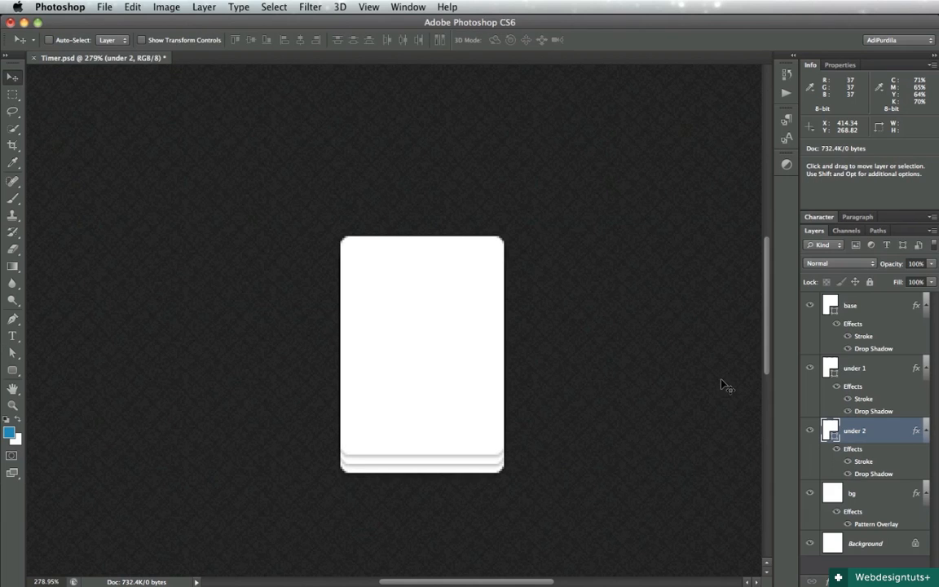
click(874, 368)
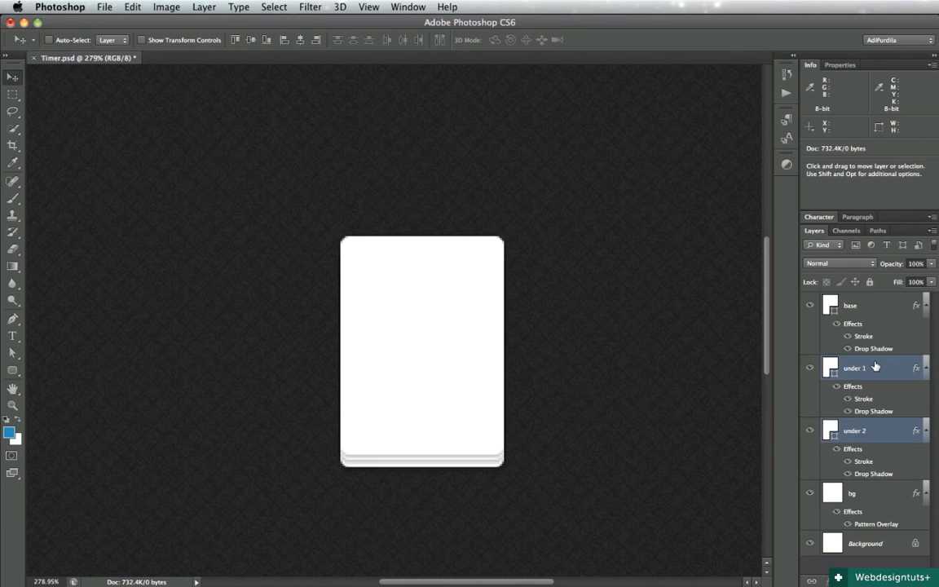
drag(423, 350, 414, 342)
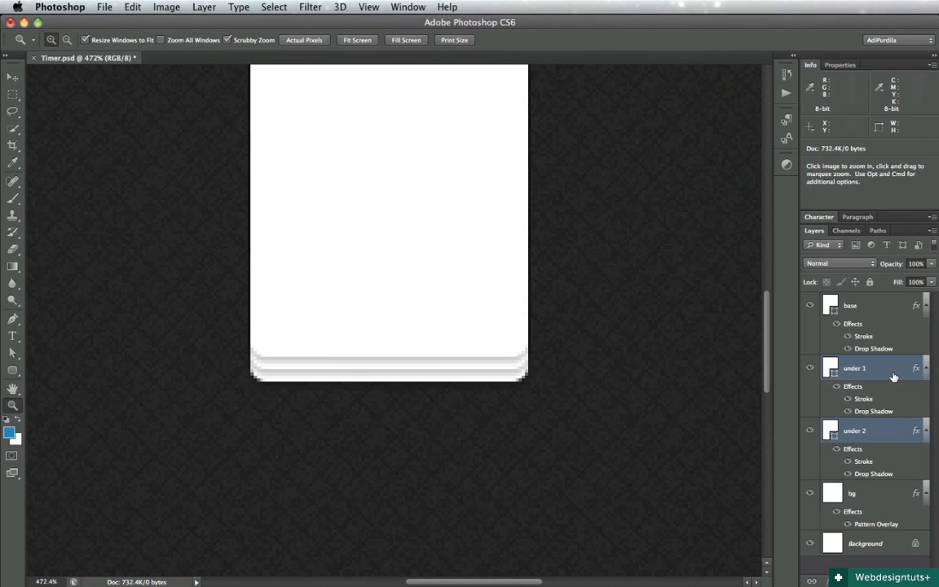
click(13, 78)
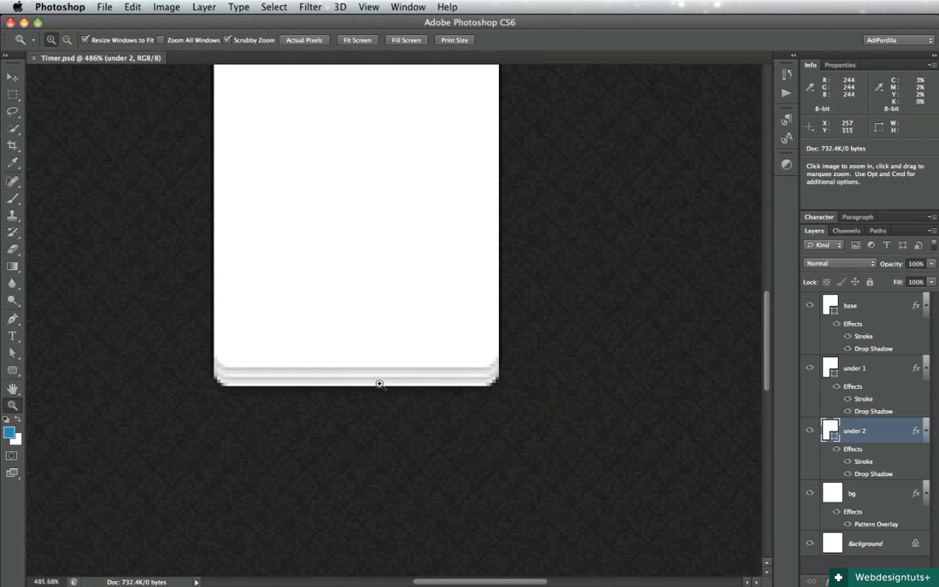
mouse_move(378, 362)
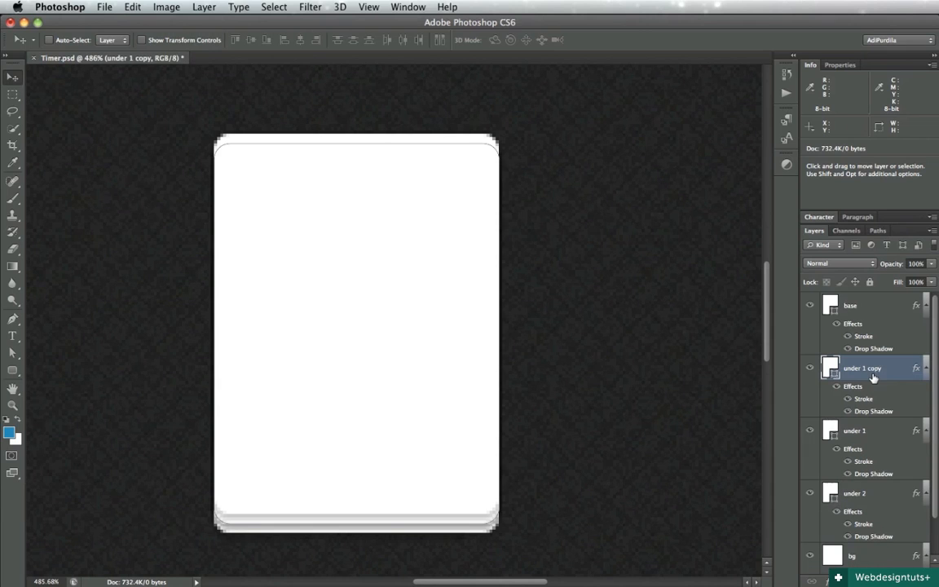
Rename the duplicated under-card layer to 'under top' so its edge peeks above the card.
double_click(863, 369)
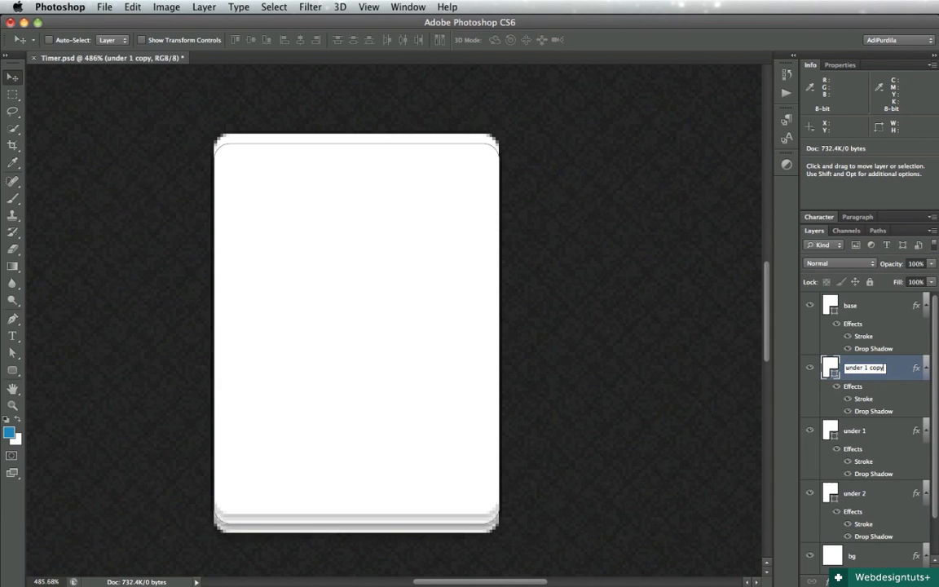
text(under top)
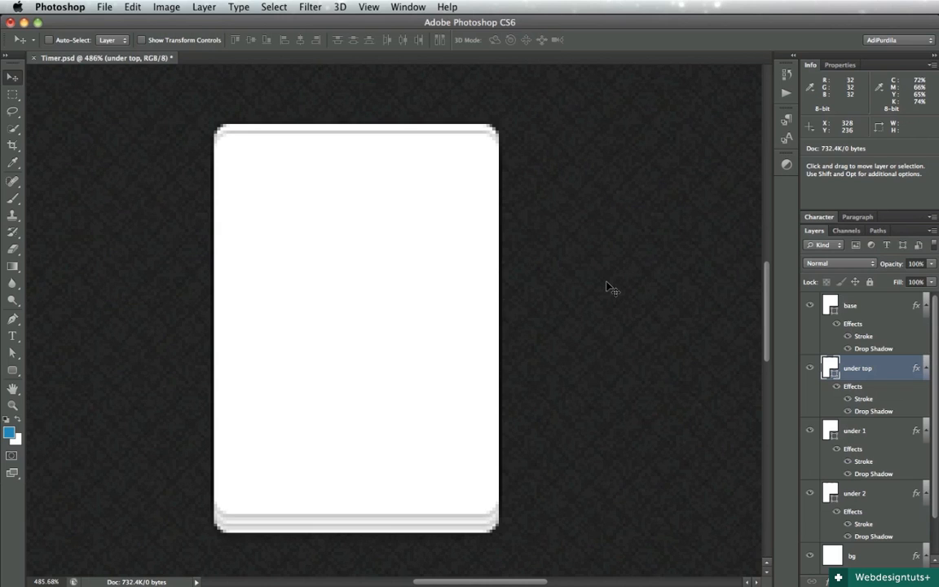
mouse_move(372, 535)
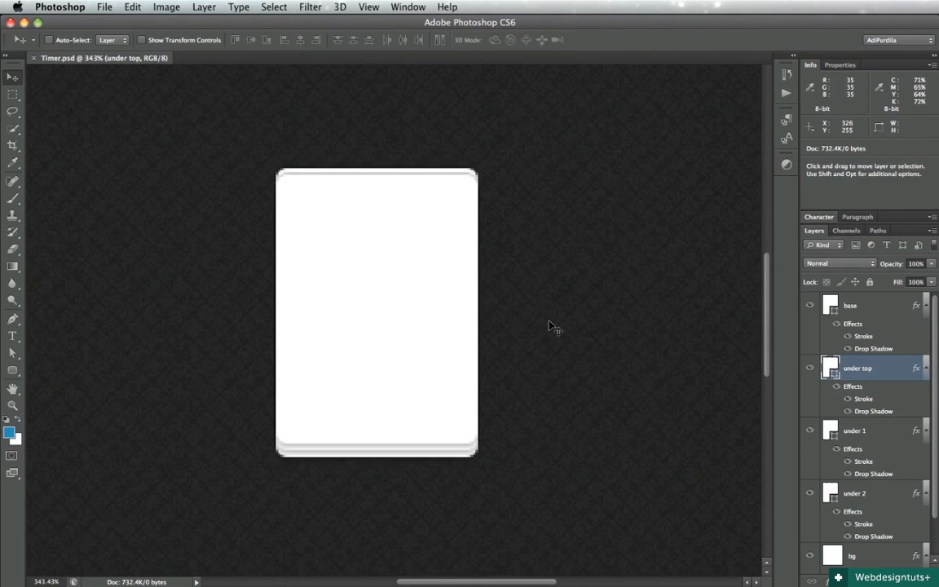
drag(377, 310, 405, 313)
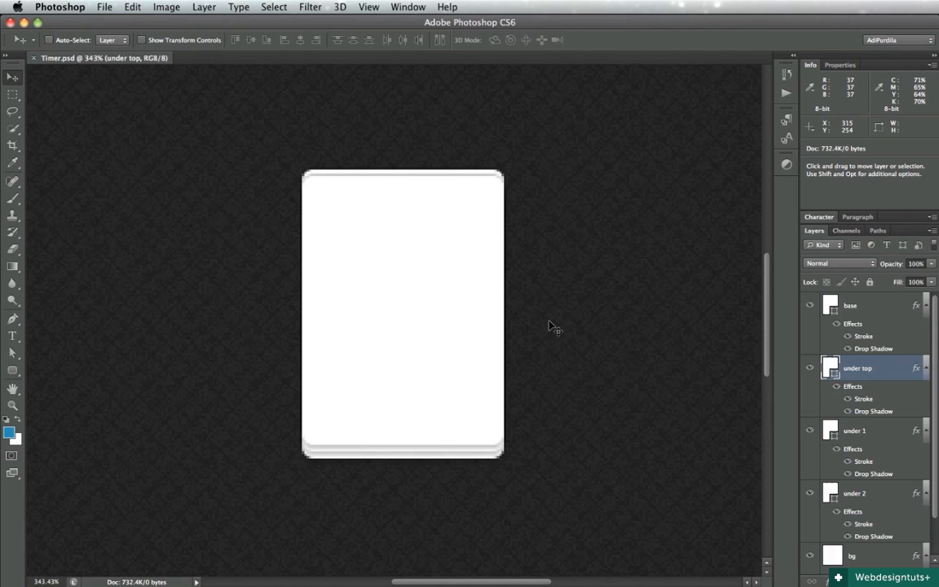
click(851, 305)
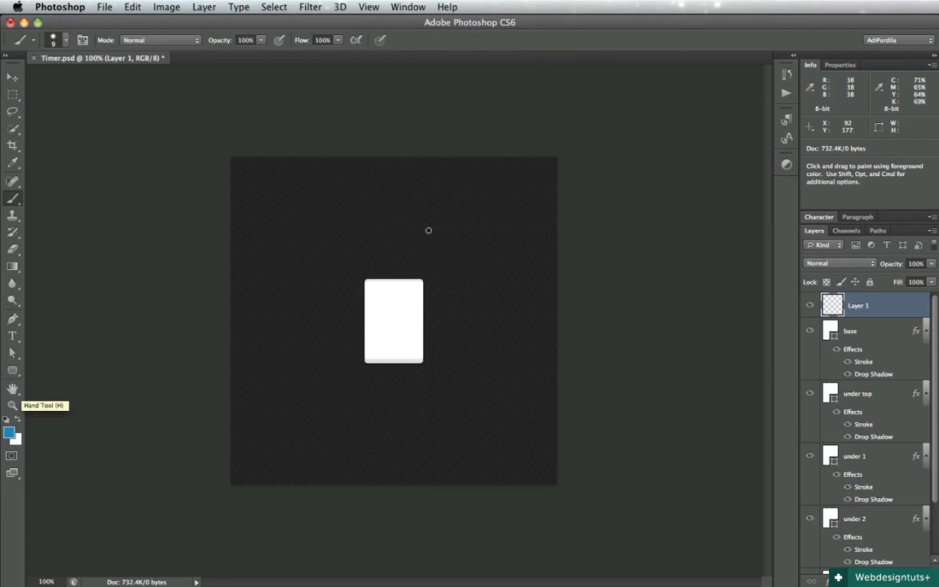
mouse_move(466, 257)
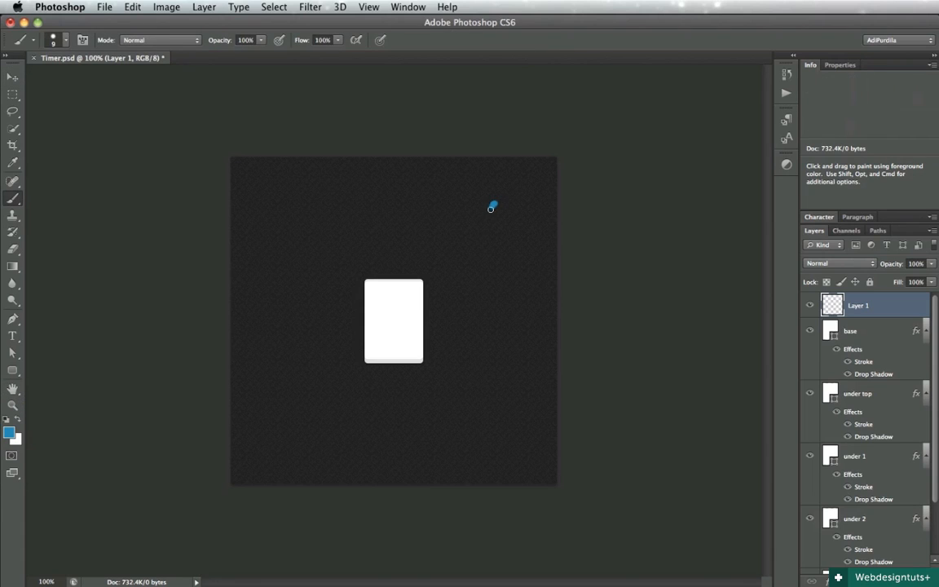
Sketch the planned card fold layout with rough brush strokes on a new layer.
drag(492, 206, 504, 310)
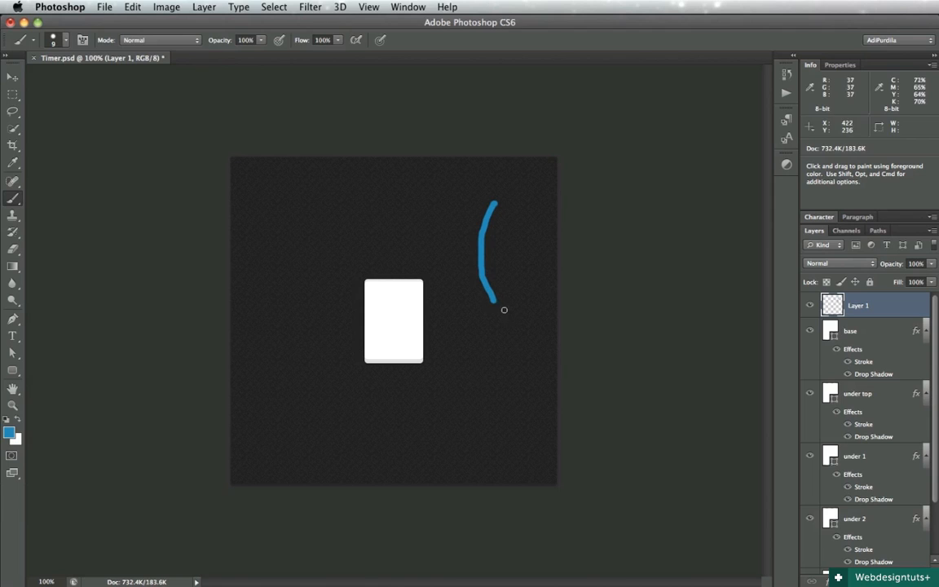
drag(504, 309, 502, 407)
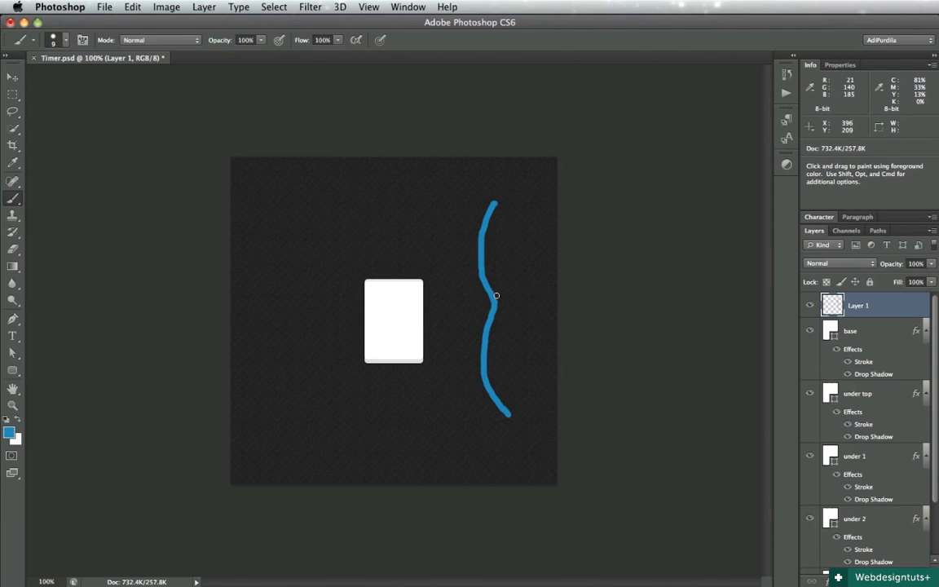
drag(471, 301, 503, 301)
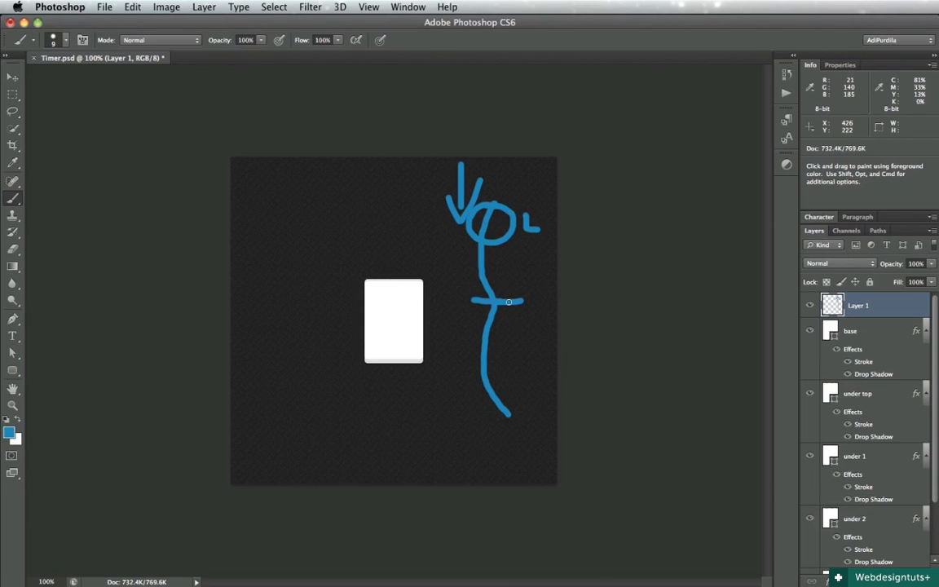
drag(509, 301, 486, 265)
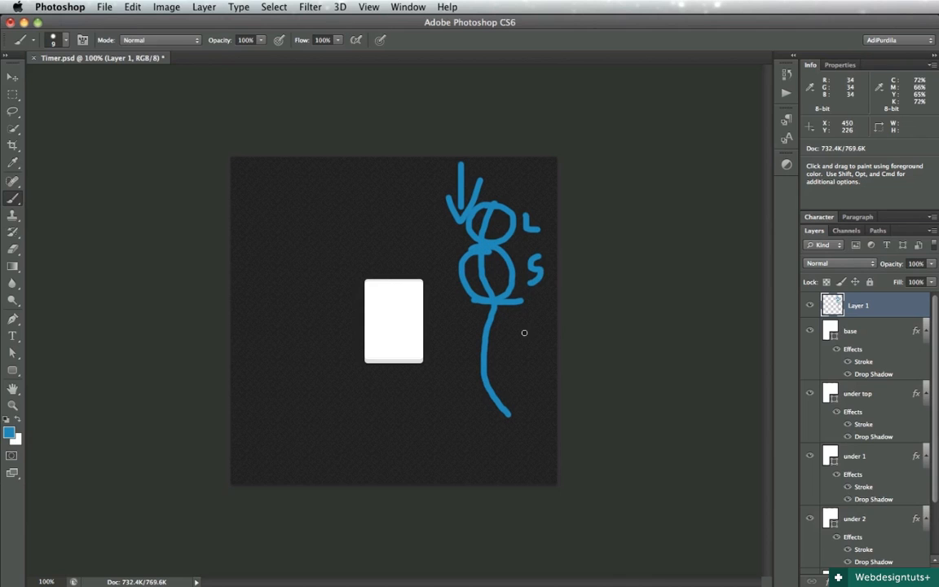
drag(525, 332, 503, 318)
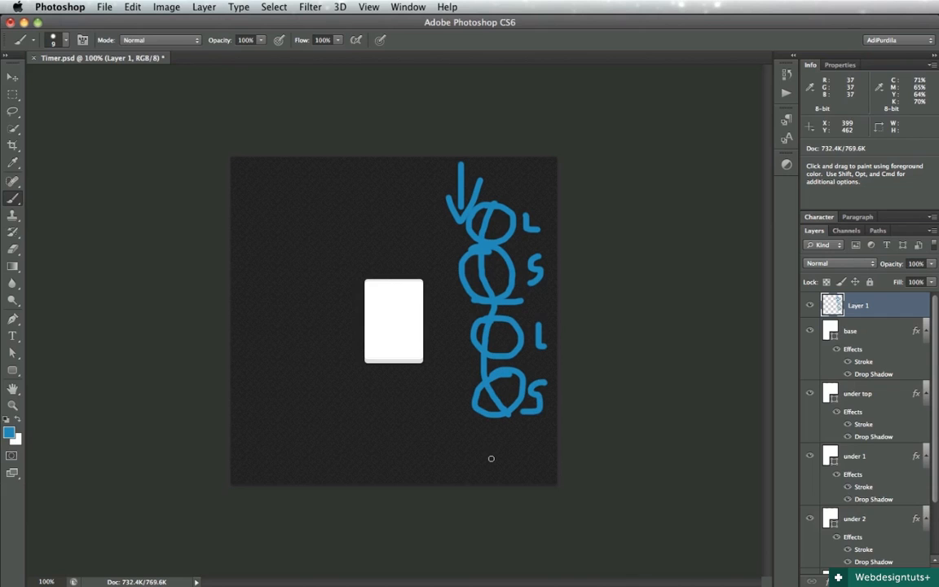
mouse_move(490, 440)
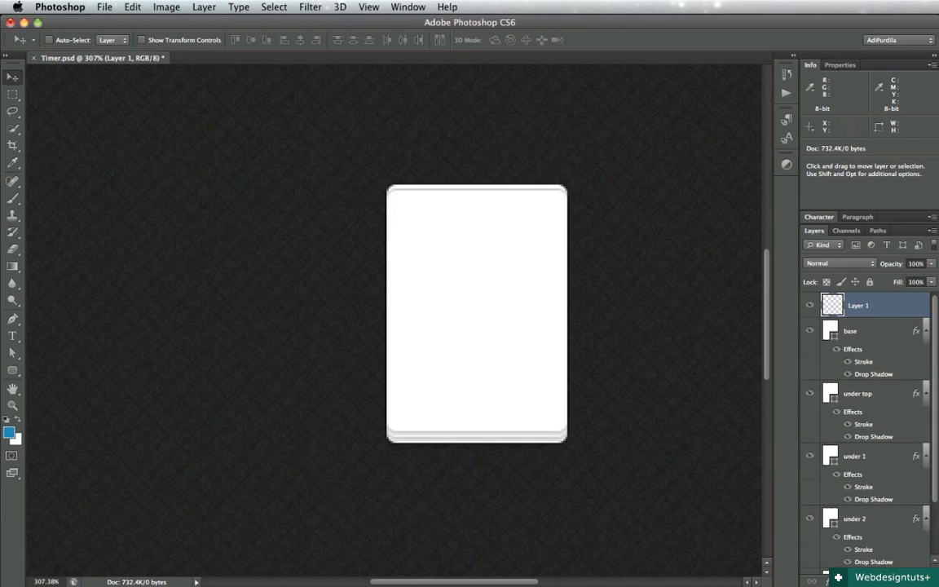
Rename the cleared empty layer to 'shadow bottom'.
double_click(857, 305)
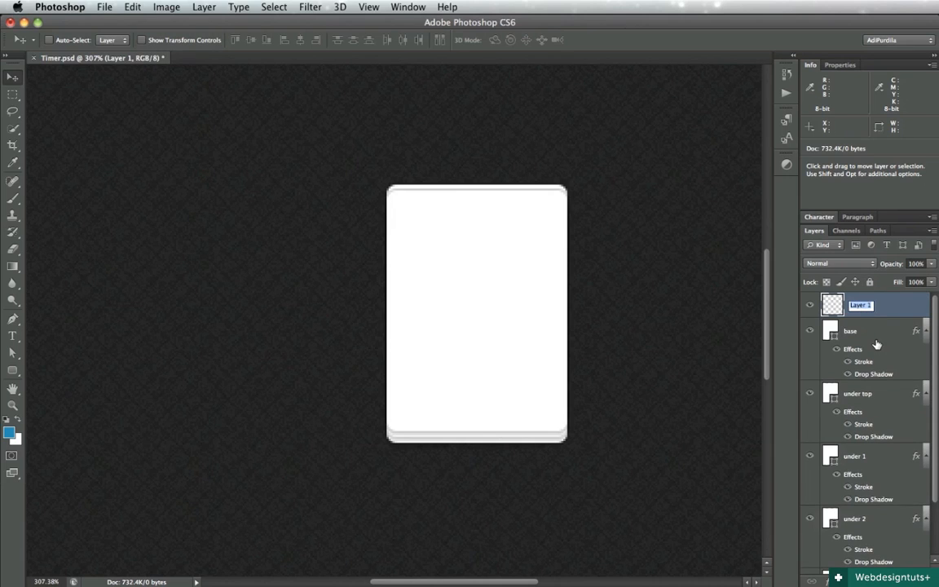
text(shad)
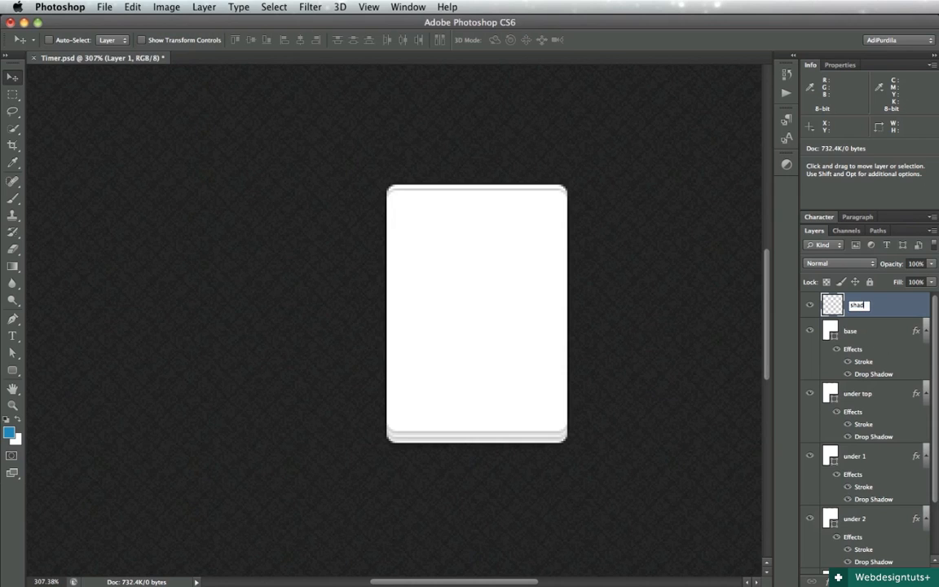
text(shadow bottom)
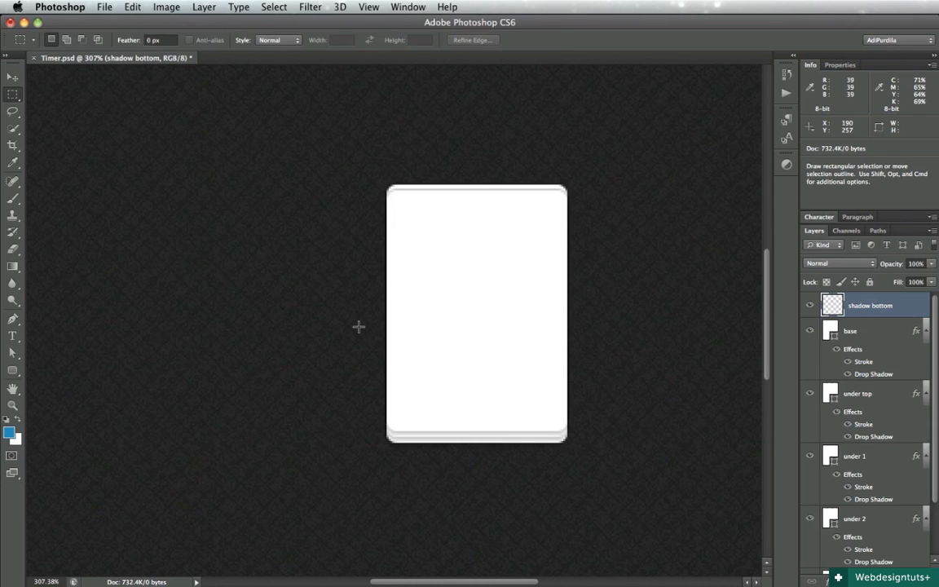
Fill a rectangle over the card's lower half and give it a faint low-opacity Gradient Overlay.
drag(352, 313, 603, 406)
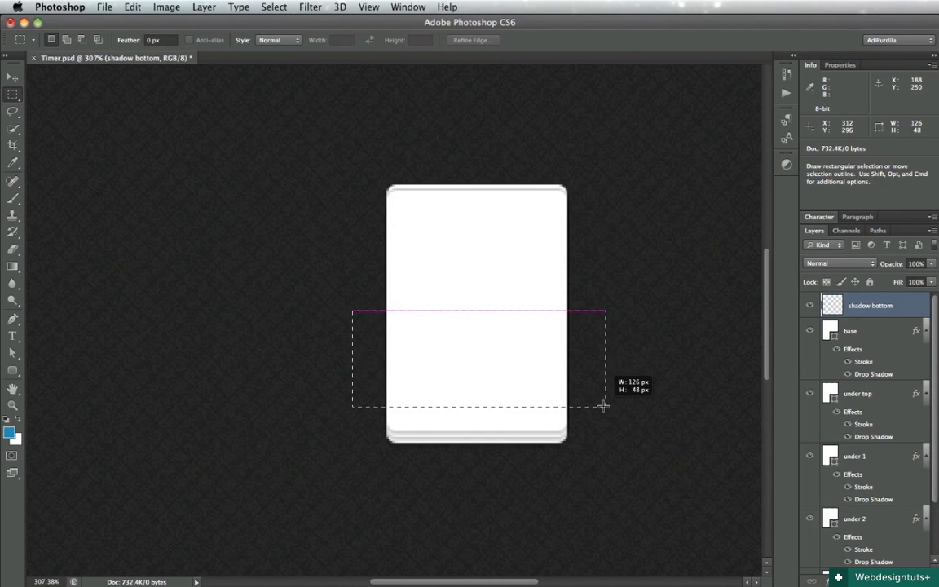
drag(605, 406, 605, 432)
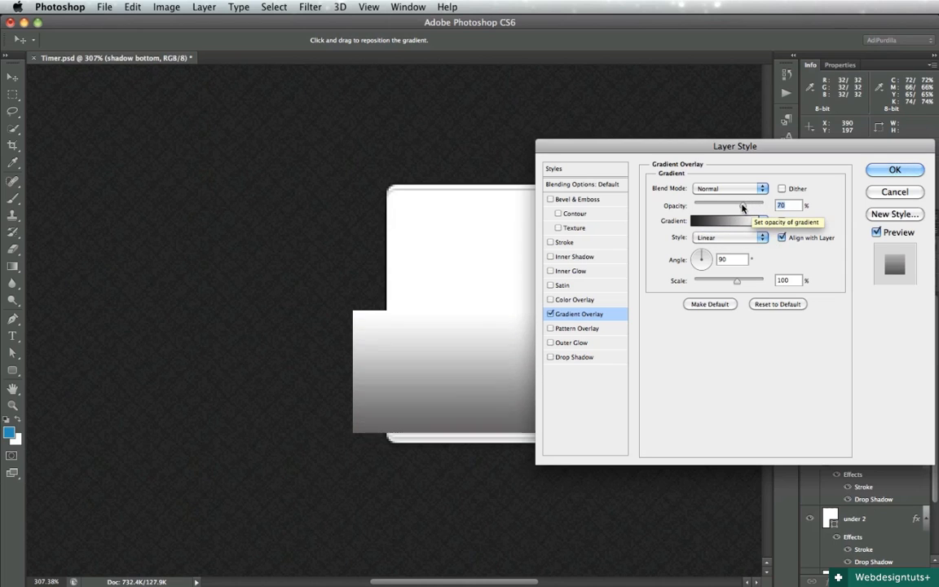
drag(742, 205, 708, 206)
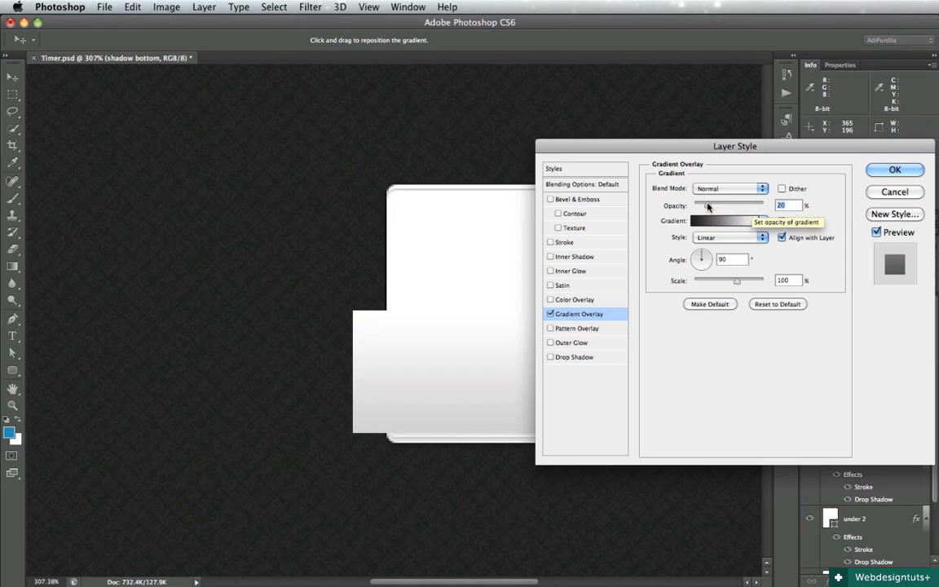
drag(714, 205, 705, 206)
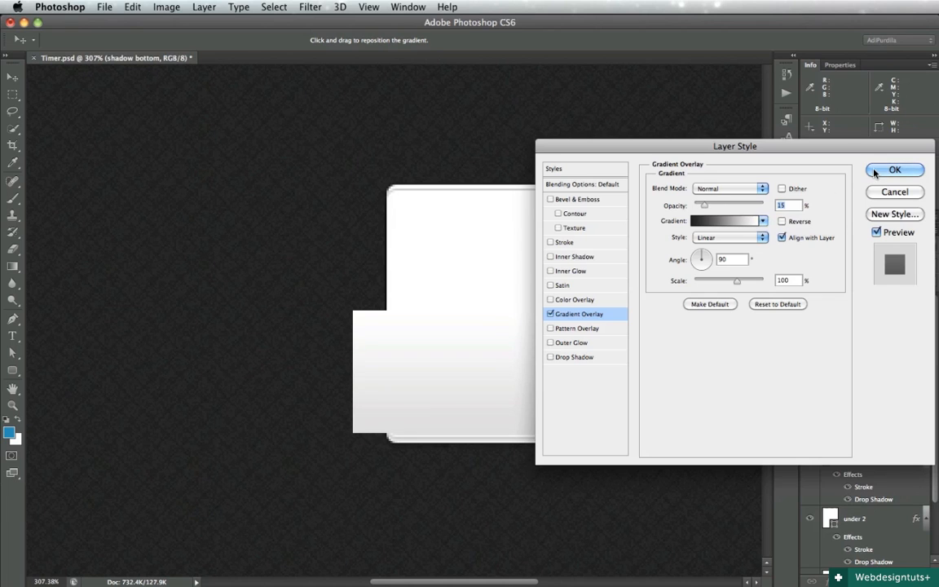
click(893, 170)
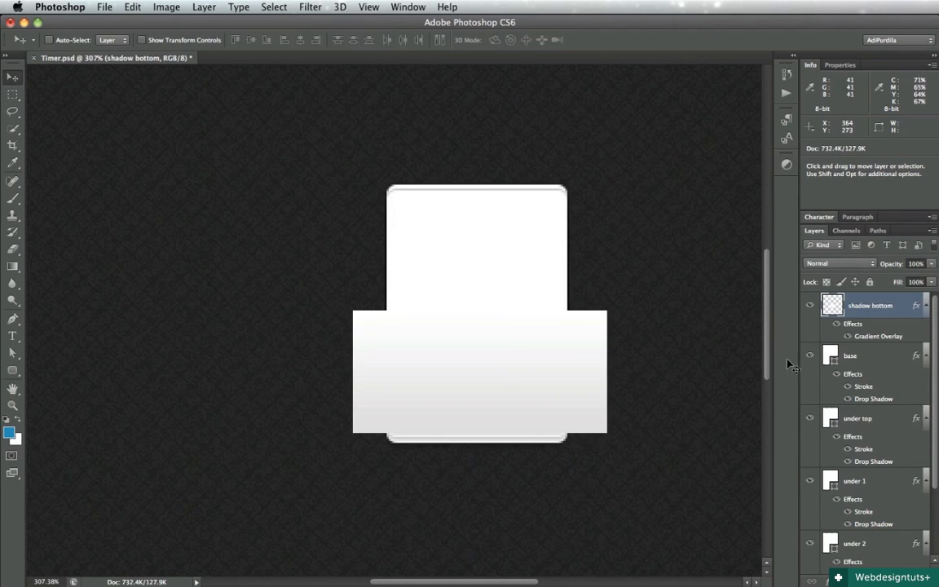
mouse_move(591, 388)
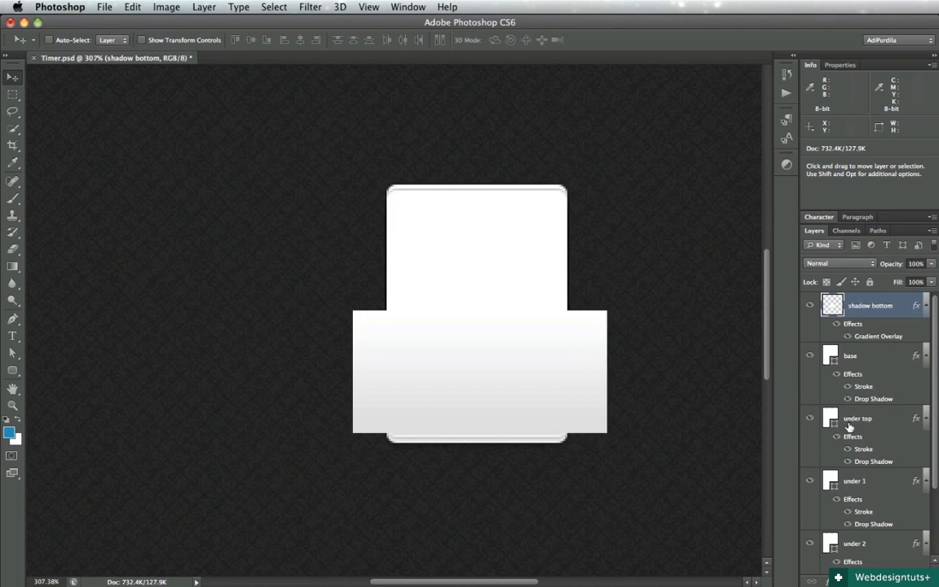
Load the under top card outline as a selection and mask shadow bottom to it.
click(832, 418)
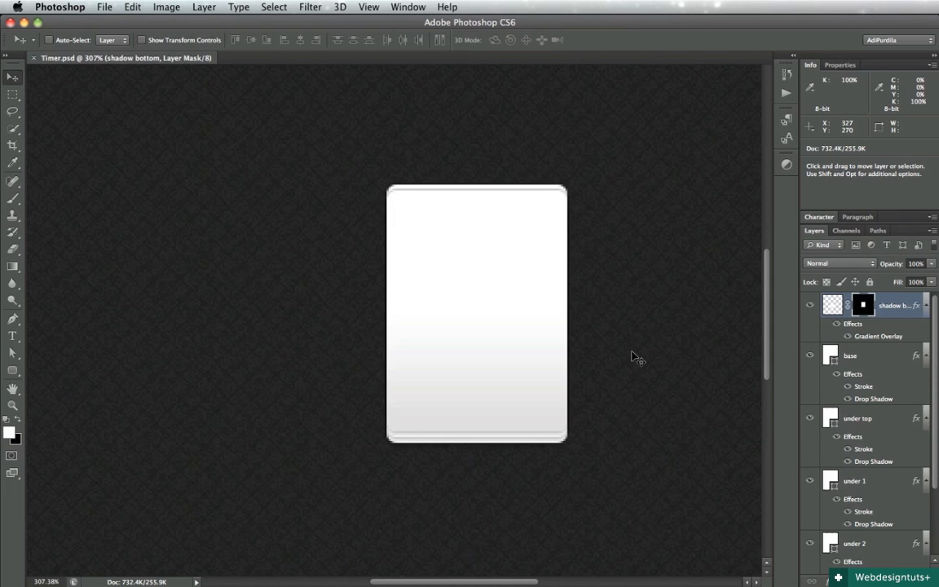
mouse_move(521, 375)
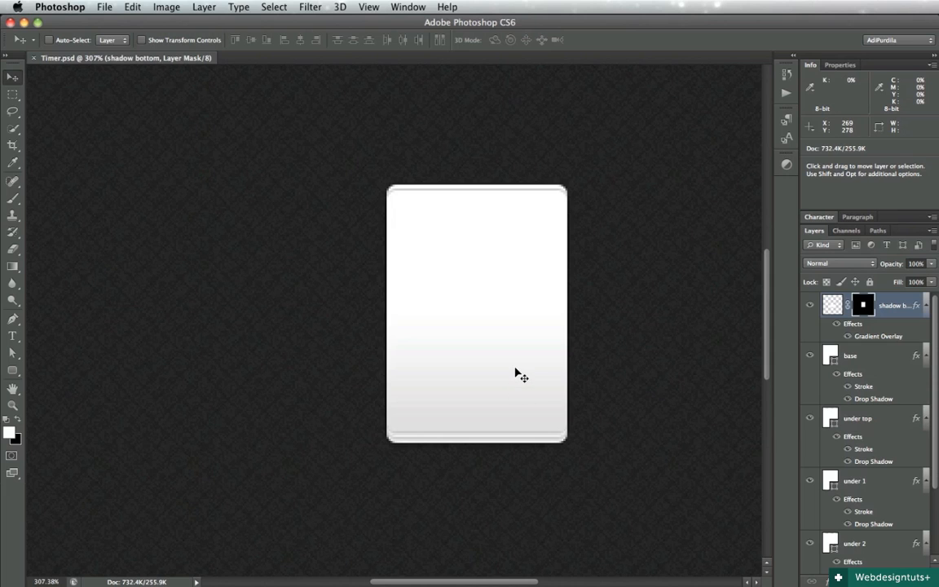
drag(522, 373, 503, 369)
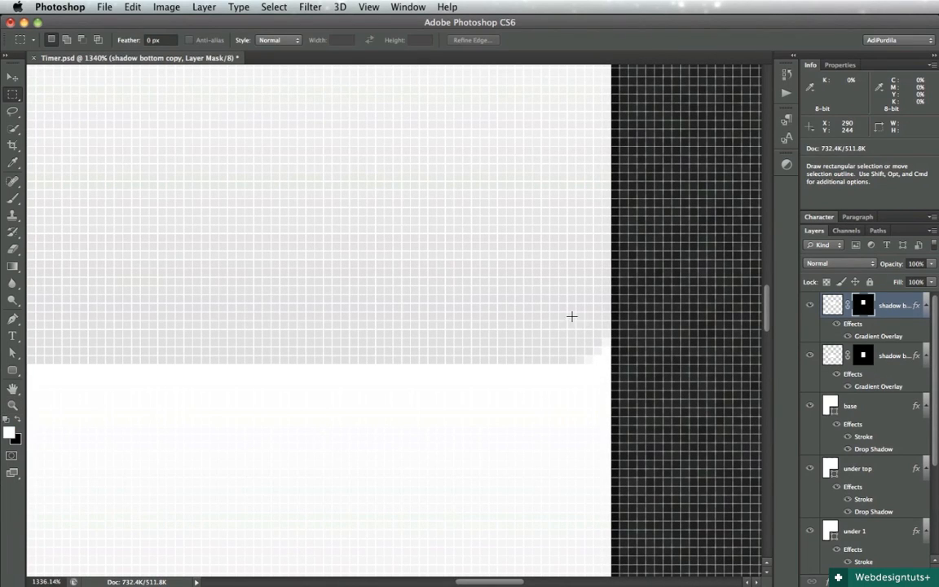
Select and clean a few stray pixels at the shadow mask's right and left edges.
drag(571, 316, 610, 358)
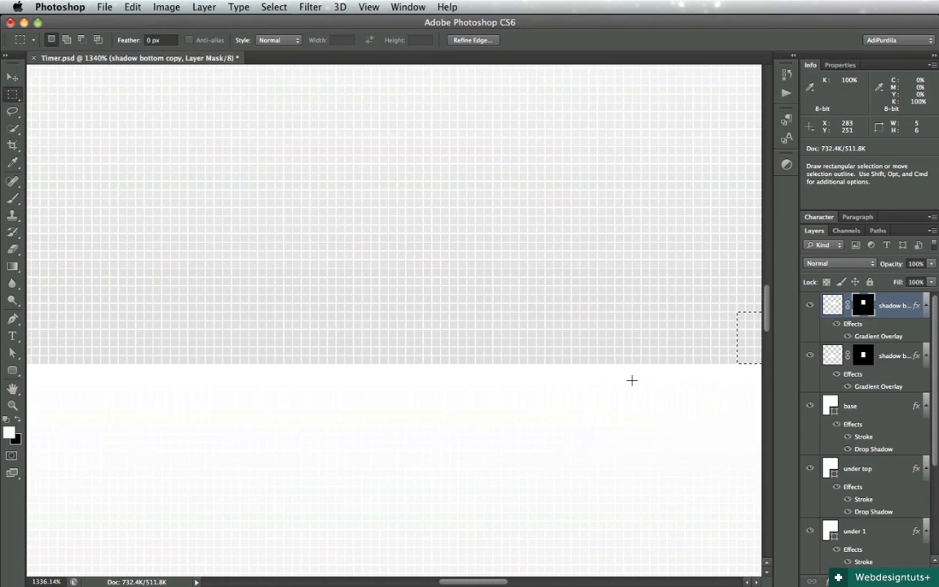
drag(742, 323, 342, 336)
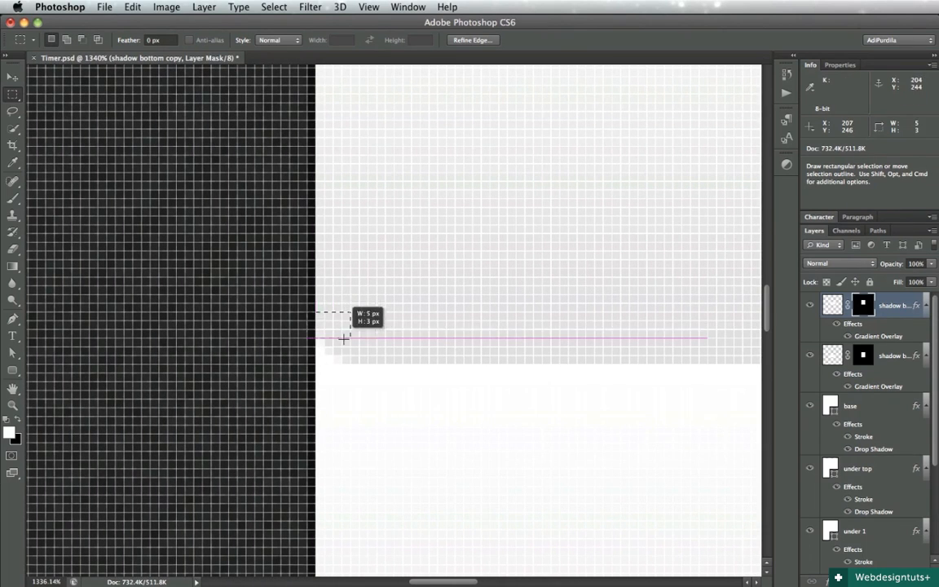
drag(343, 337, 323, 357)
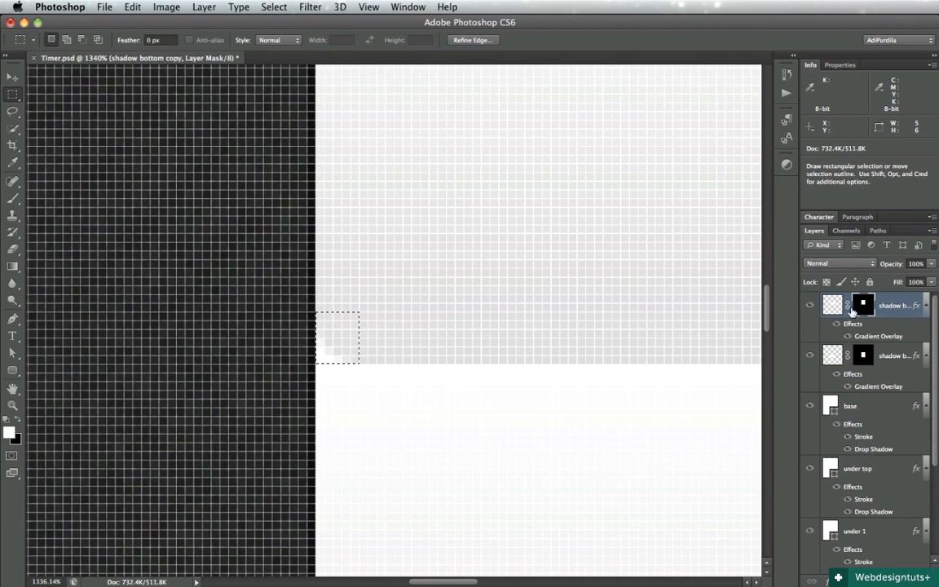
mouse_move(553, 357)
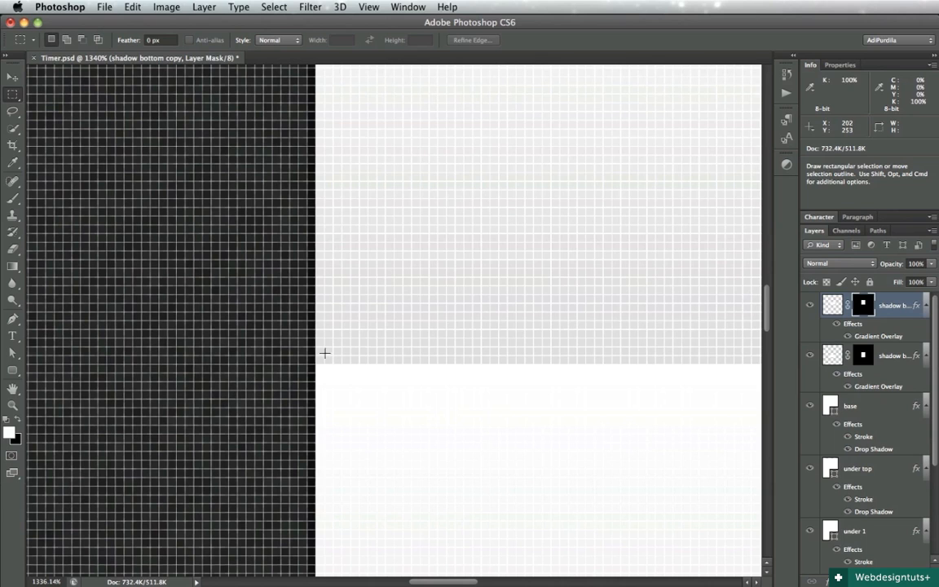
mouse_move(476, 323)
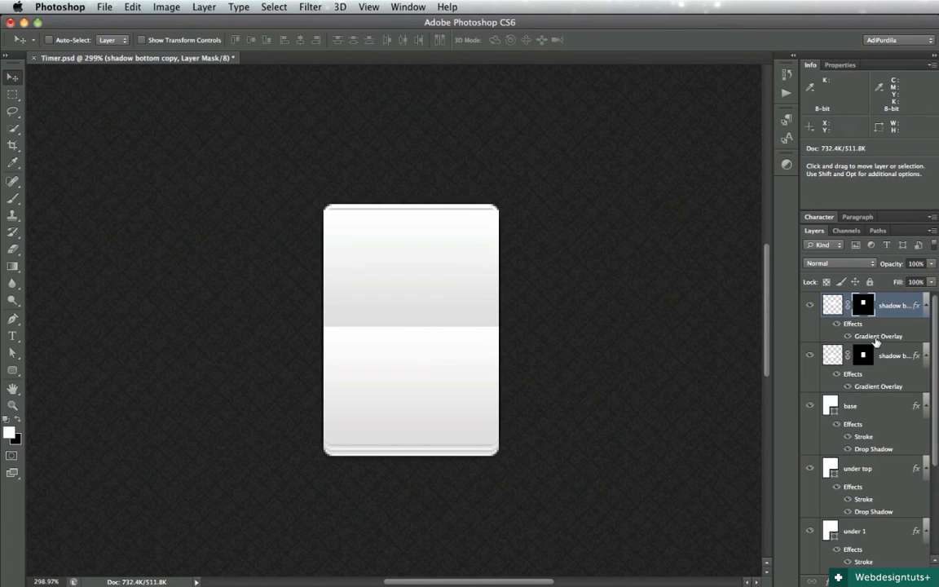
Lower the shadow bottom copy's Gradient Overlay opacity to almost nothing and apply it.
double_click(879, 336)
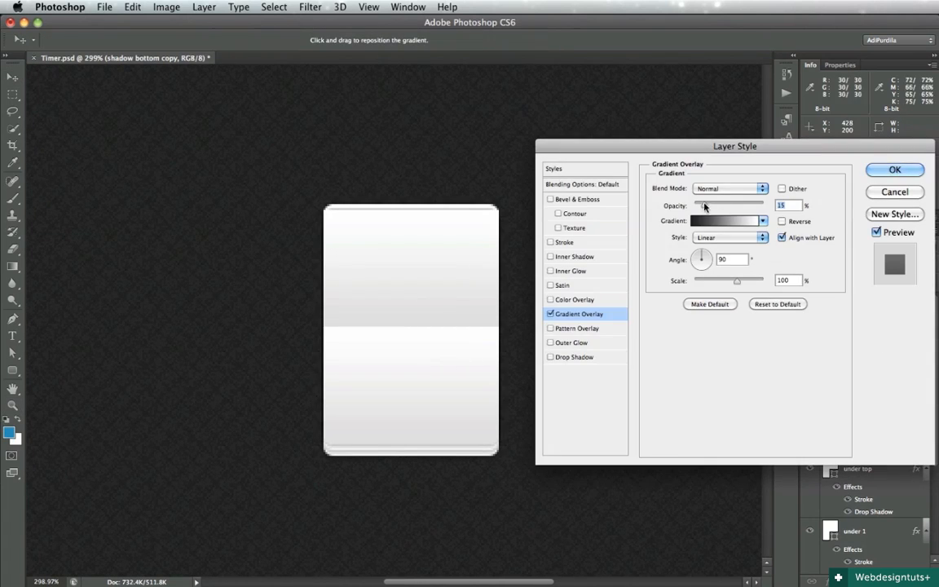
drag(731, 206, 701, 205)
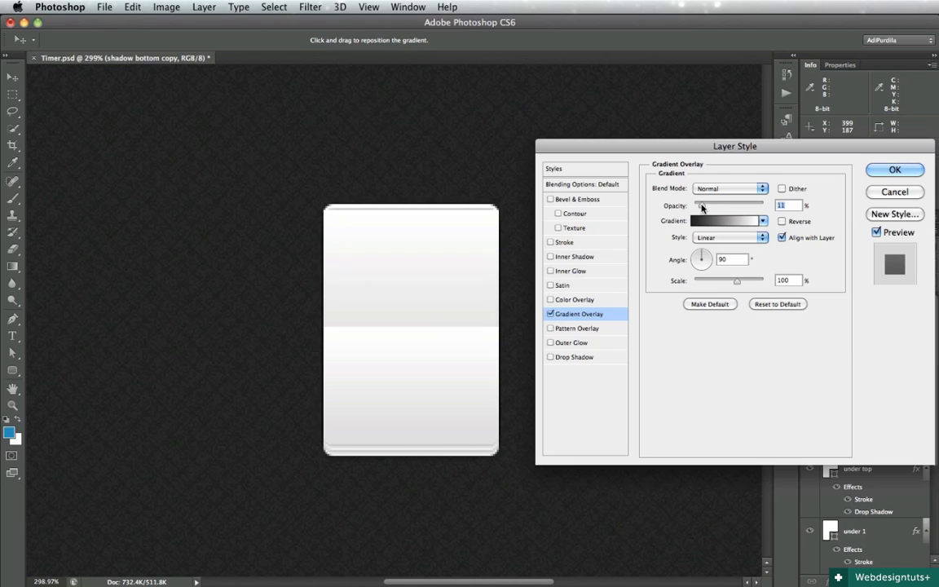
drag(731, 205, 701, 205)
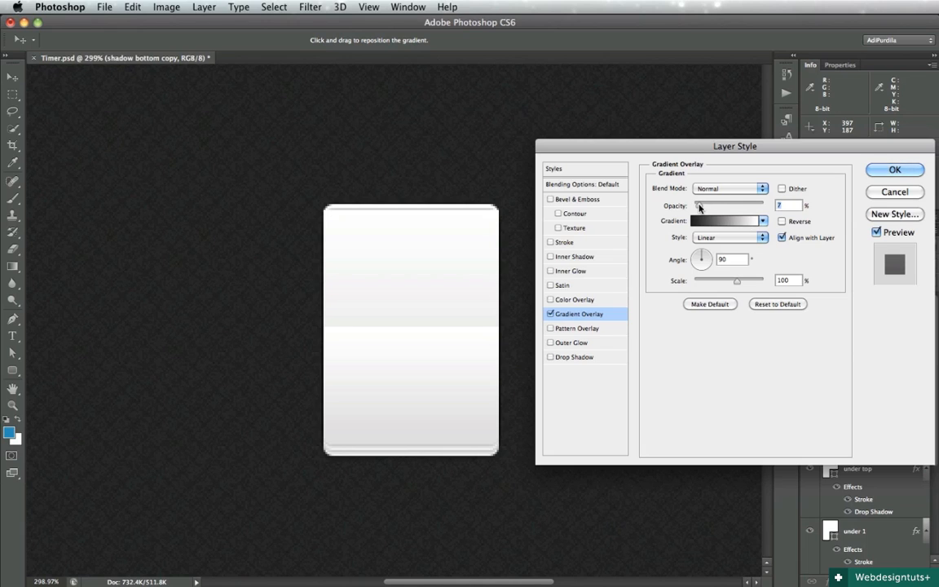
mouse_move(446, 300)
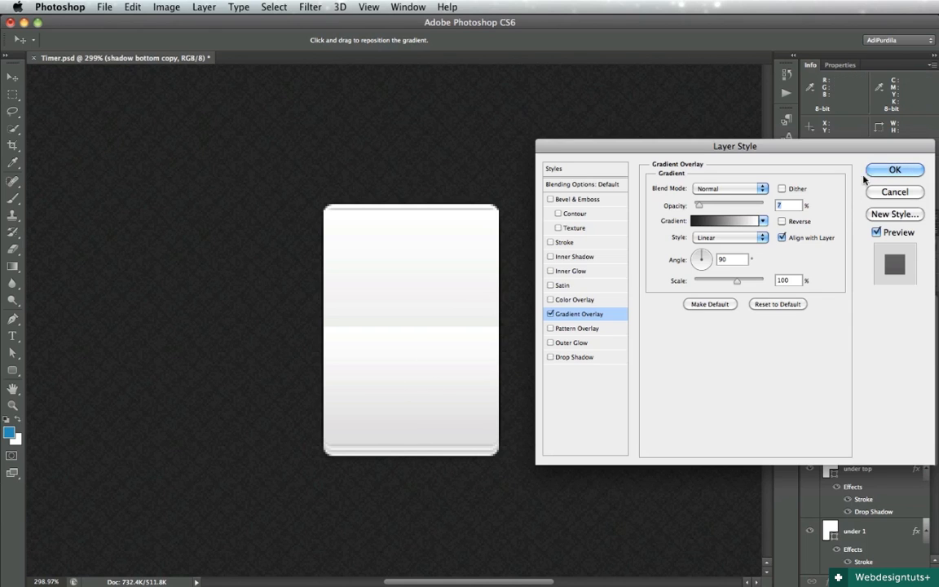
click(893, 170)
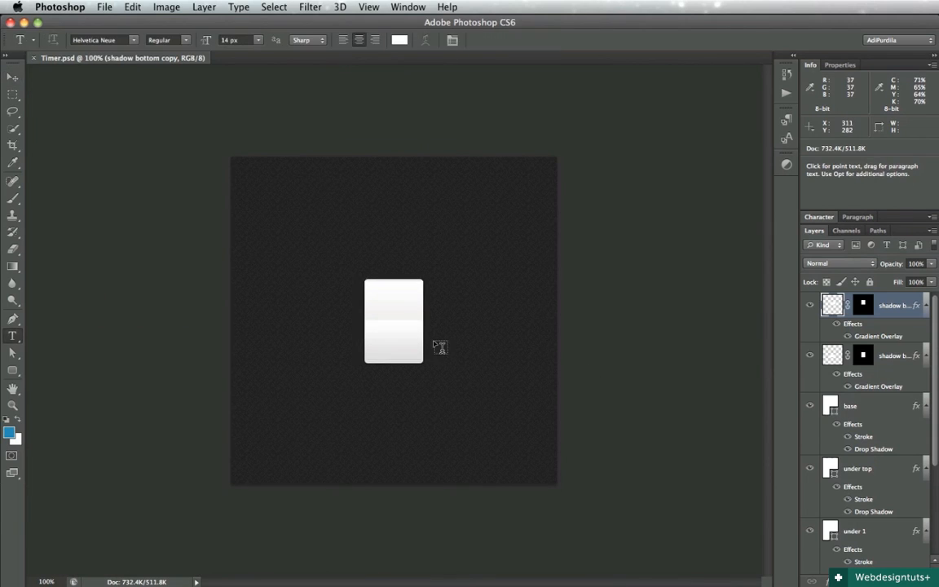
Place a '12' type layer on the card in bold Helvetica Neue at 60 px.
click(385, 323)
text(12)
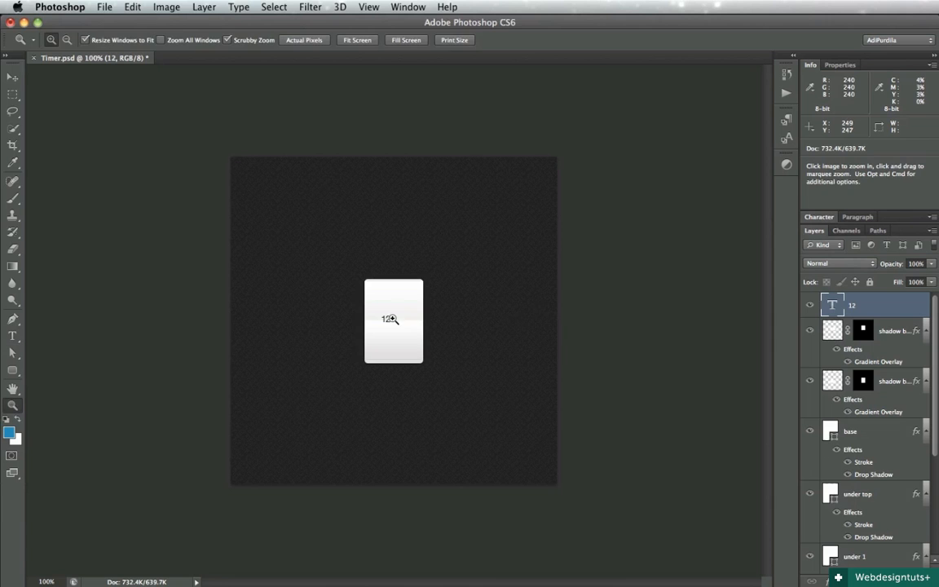
click(395, 318)
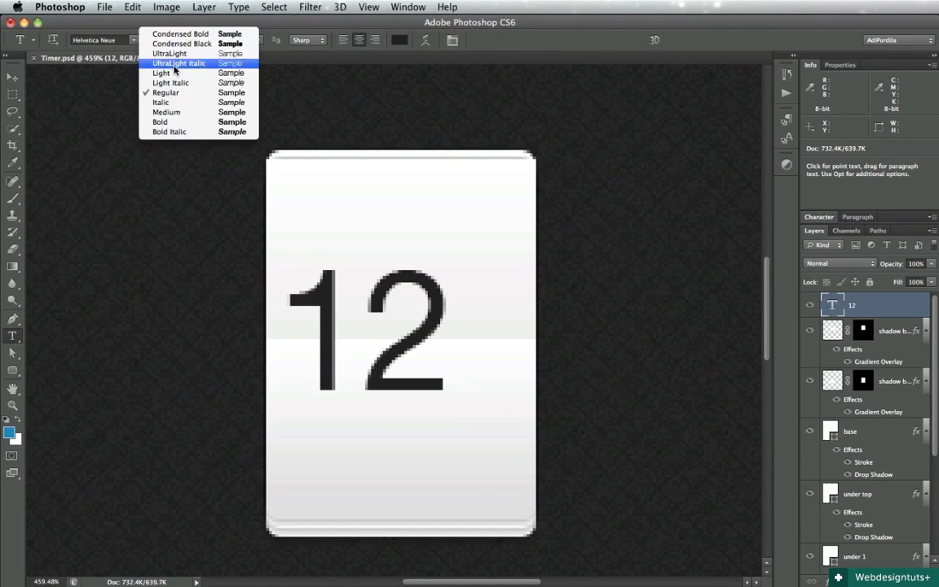
click(160, 120)
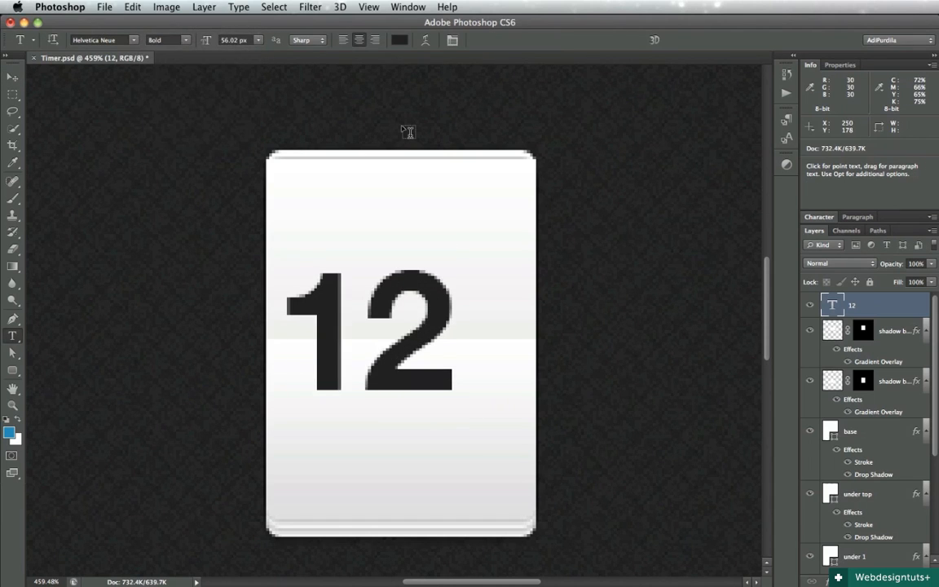
click(258, 40)
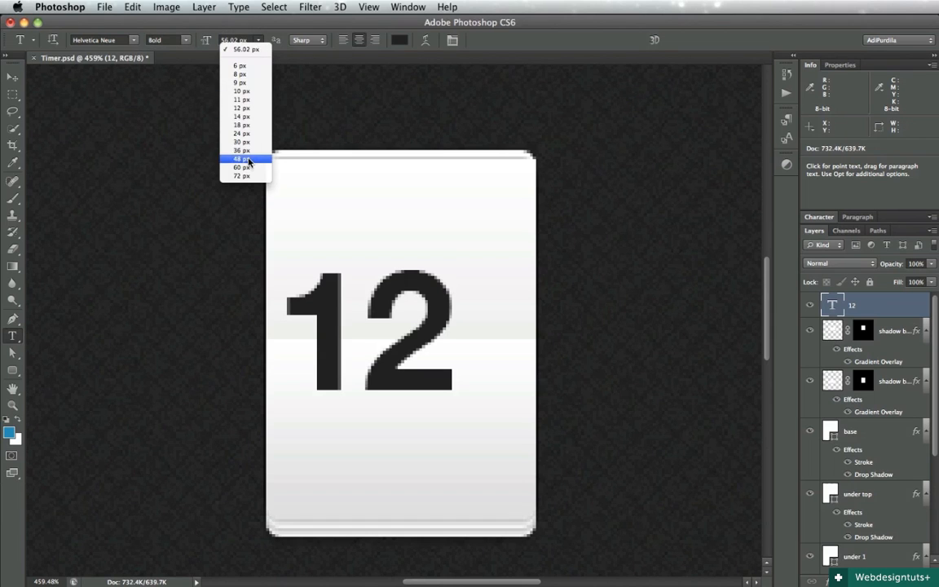
click(13, 77)
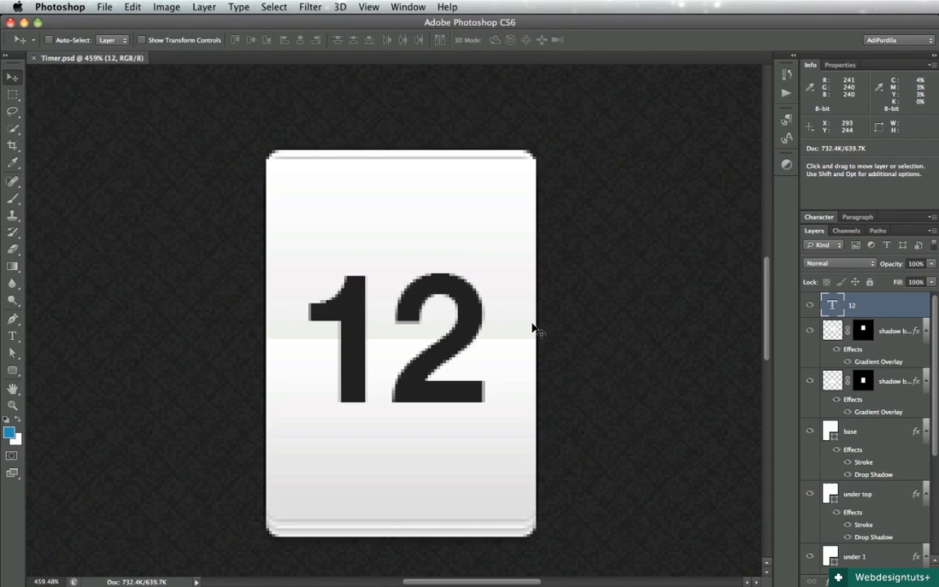
mouse_move(118, 367)
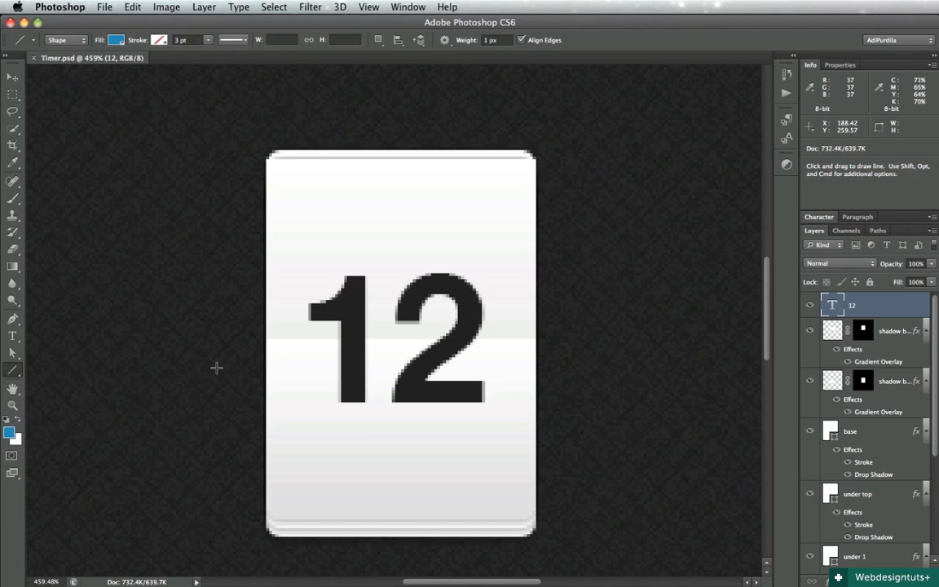
Draw a thin horizontal line at the card's fold and load the card outline to mask it.
drag(219, 338, 574, 339)
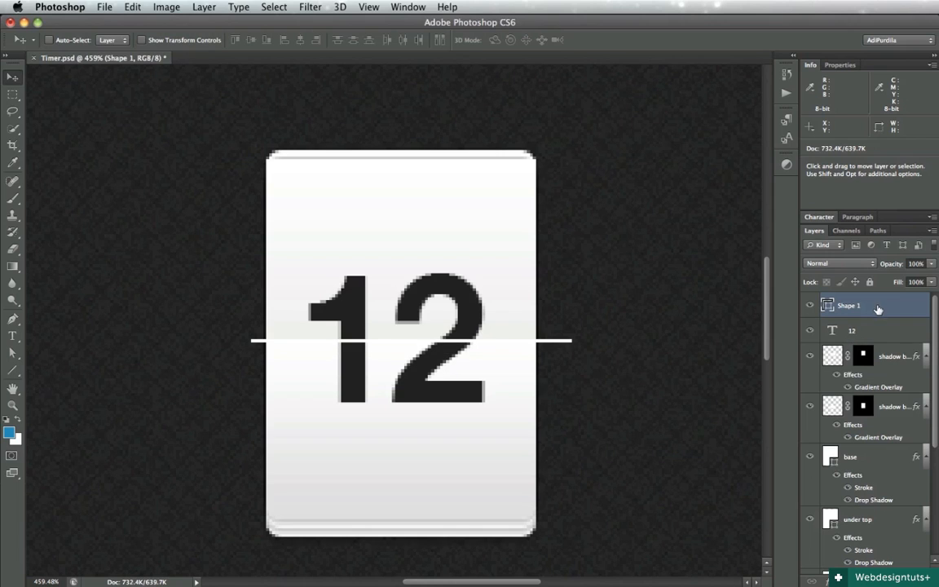
click(851, 329)
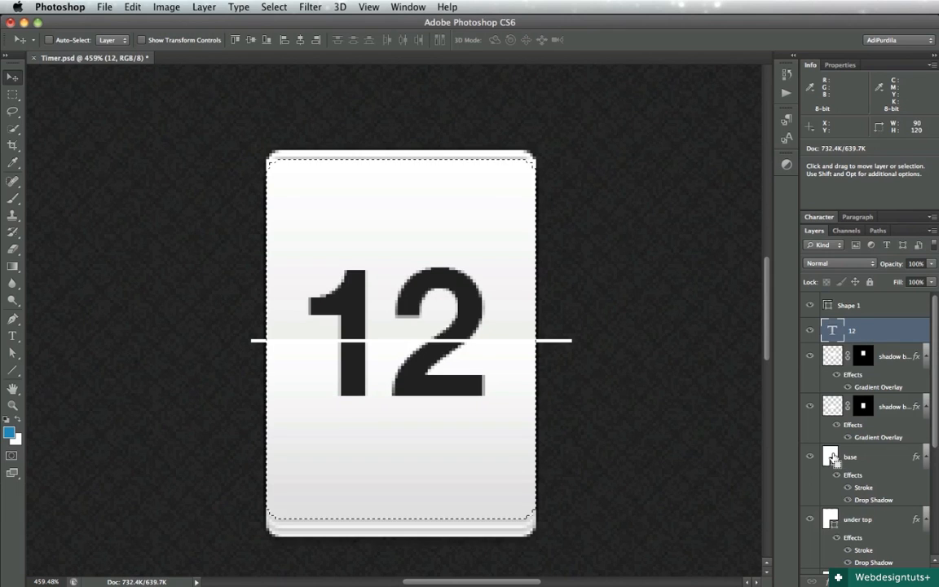
click(848, 305)
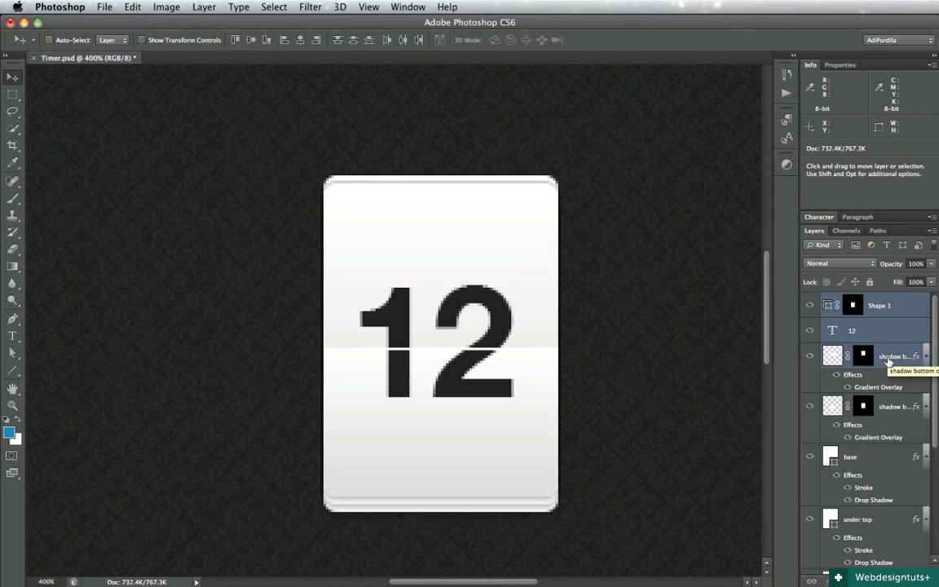
mouse_move(344, 352)
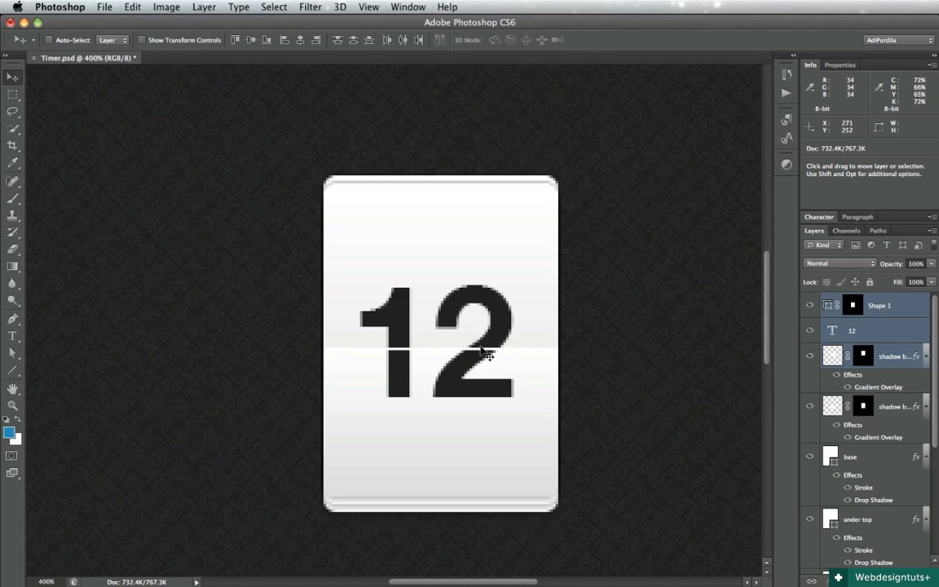
mouse_move(481, 356)
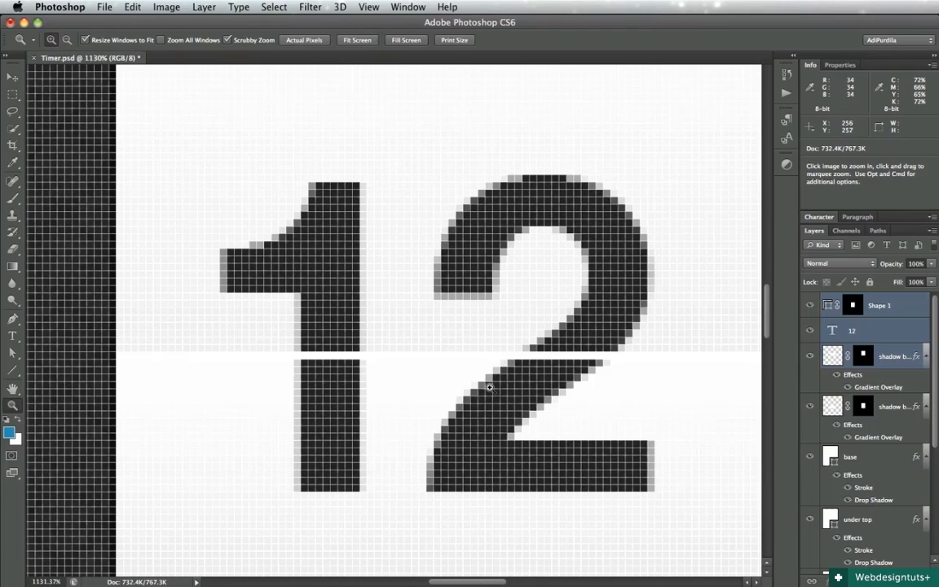
mouse_move(383, 362)
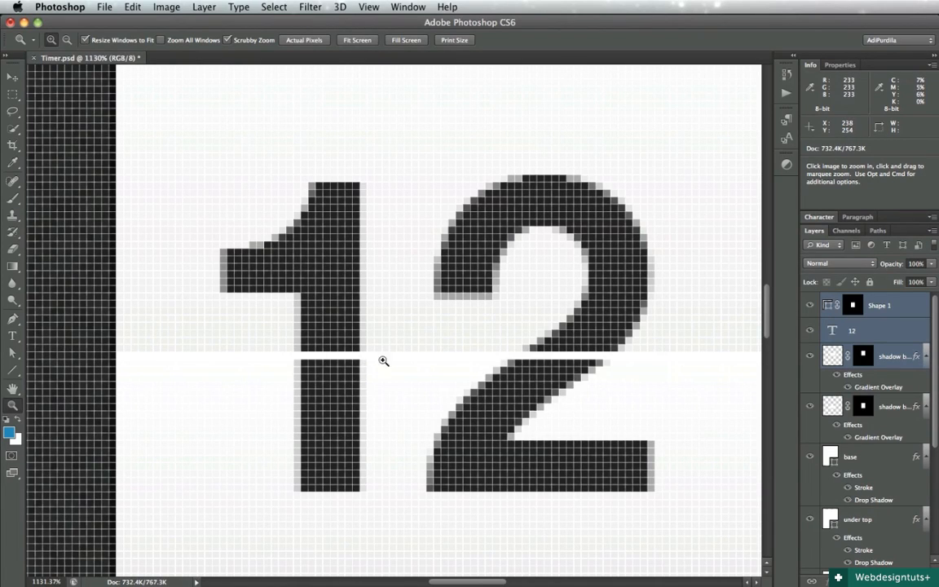
mouse_move(401, 350)
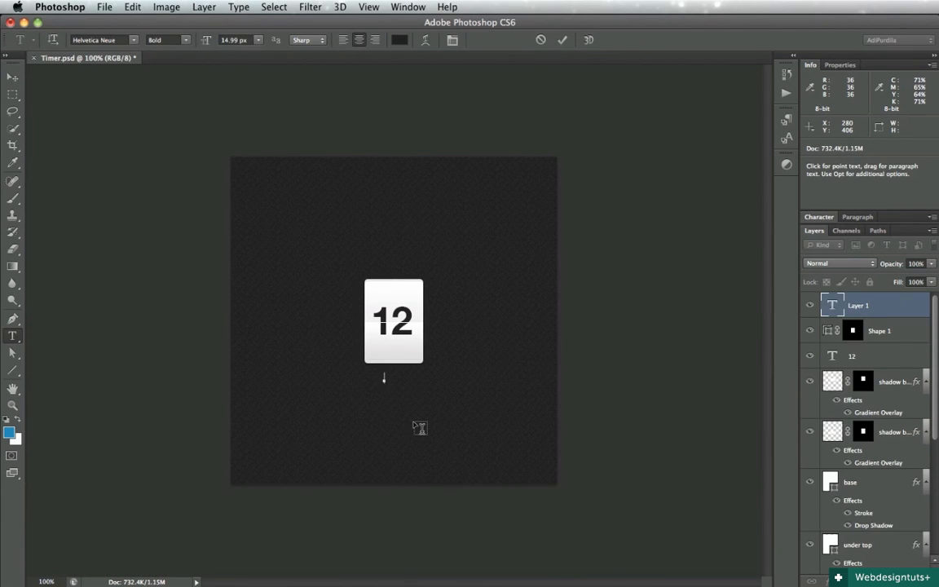
Add a DAYS label below the card and fade the 12 text via layer opacity.
text(DAYS)
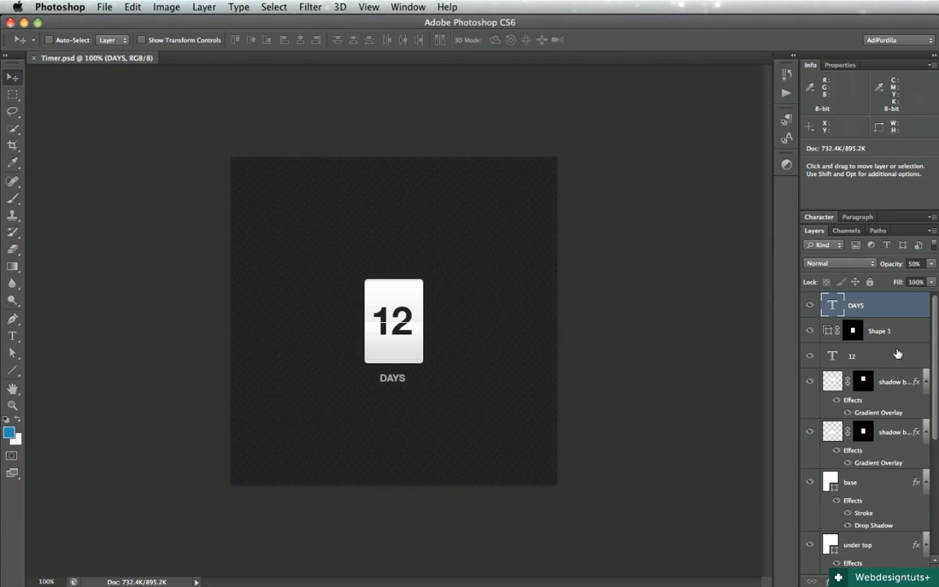
click(851, 355)
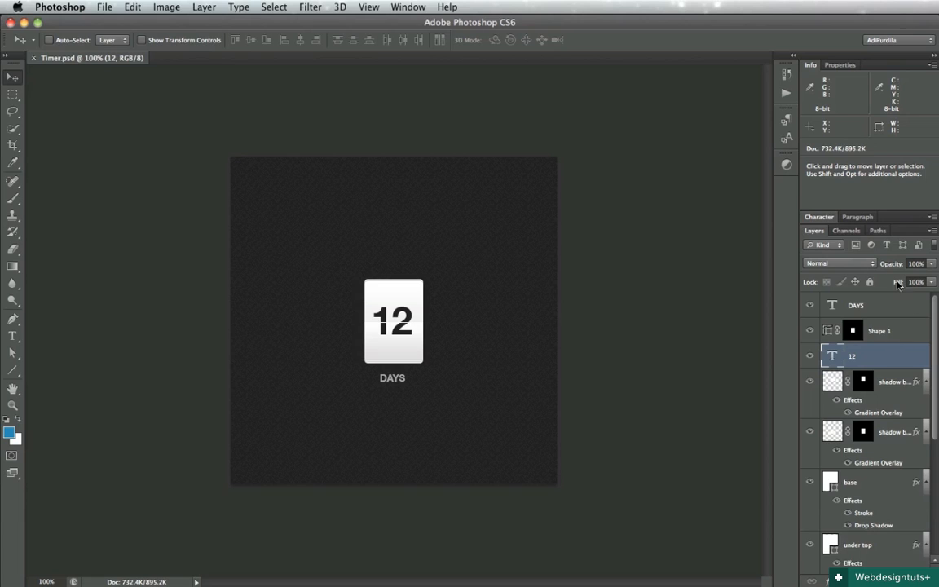
click(916, 262)
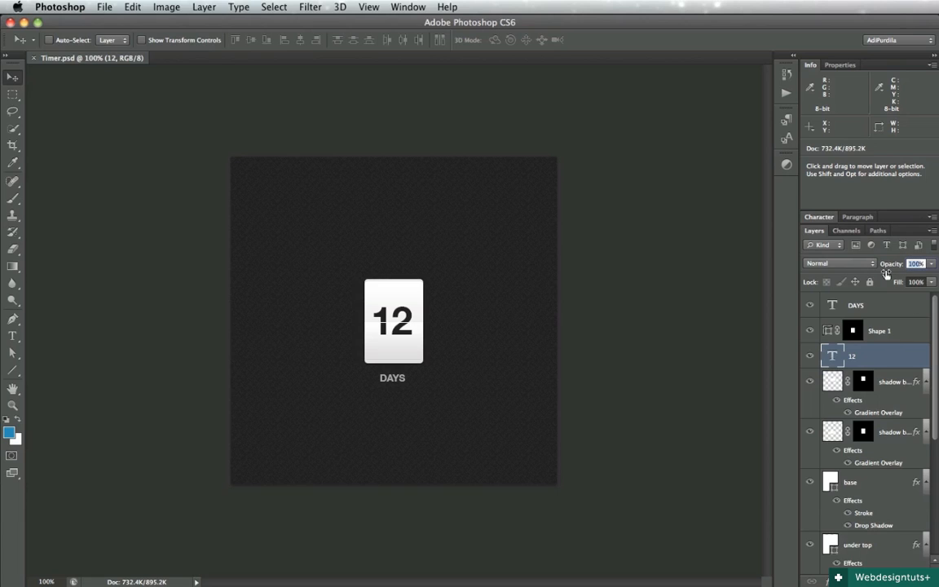
click(915, 263)
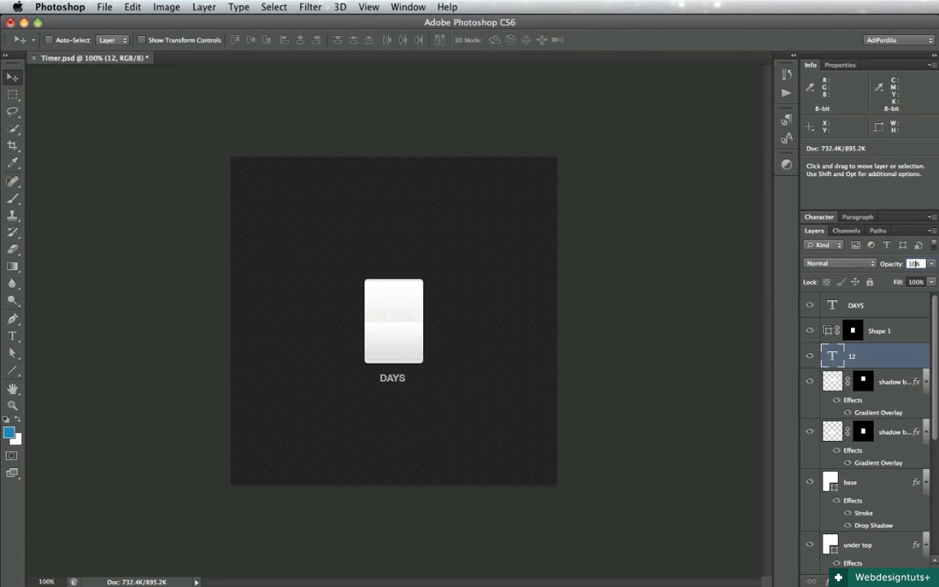
Experiment further with the 12 text layer's opacity after checking the fold line layer.
click(881, 330)
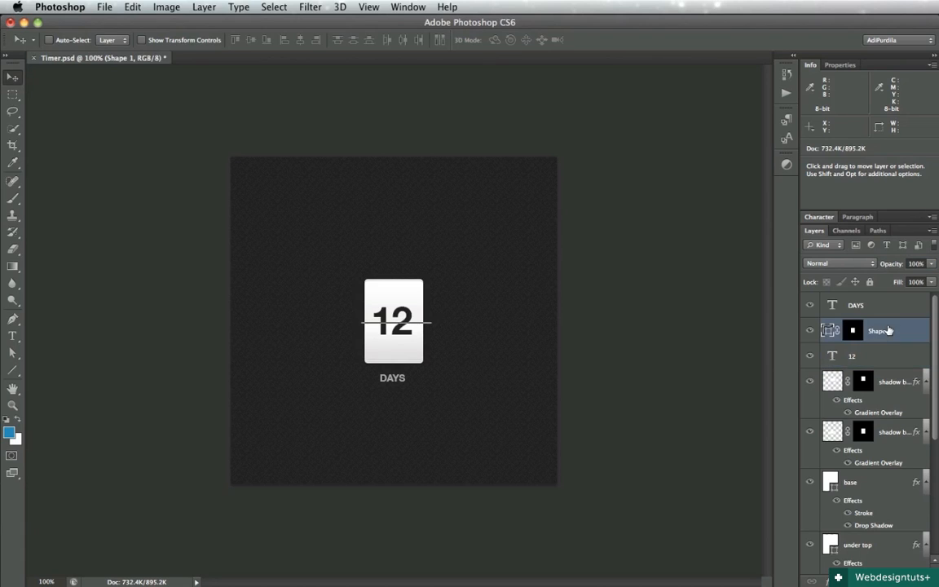
click(851, 356)
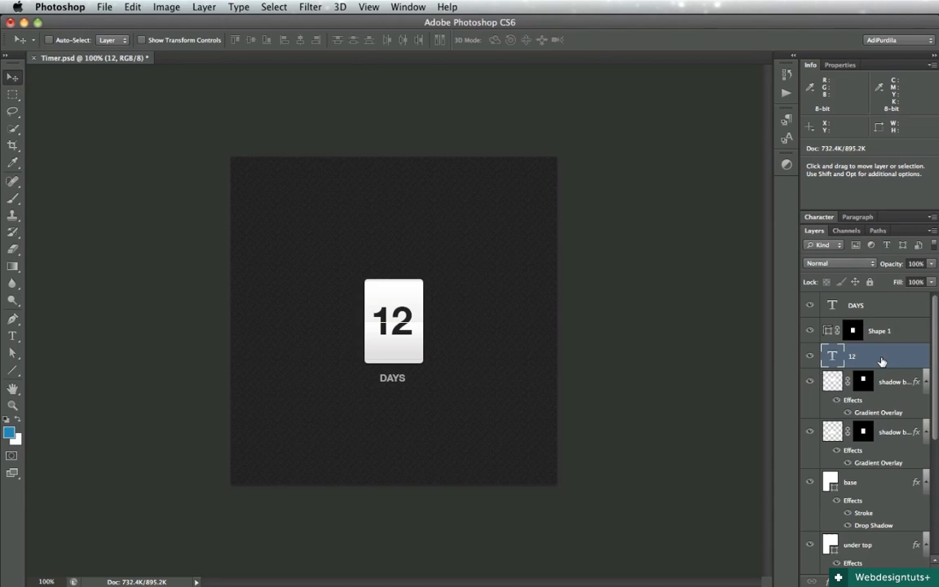
click(913, 264)
text(10)
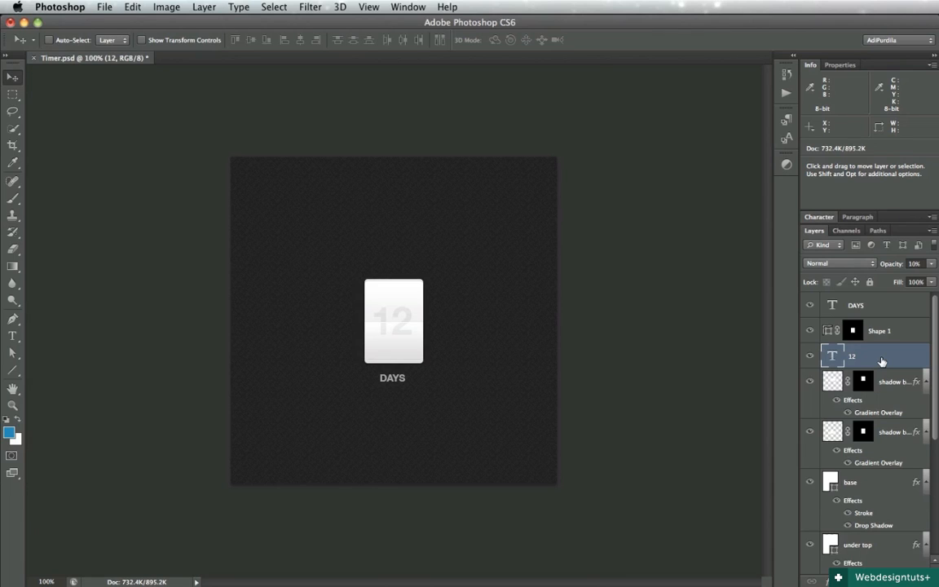
click(923, 264)
text(HOURS)
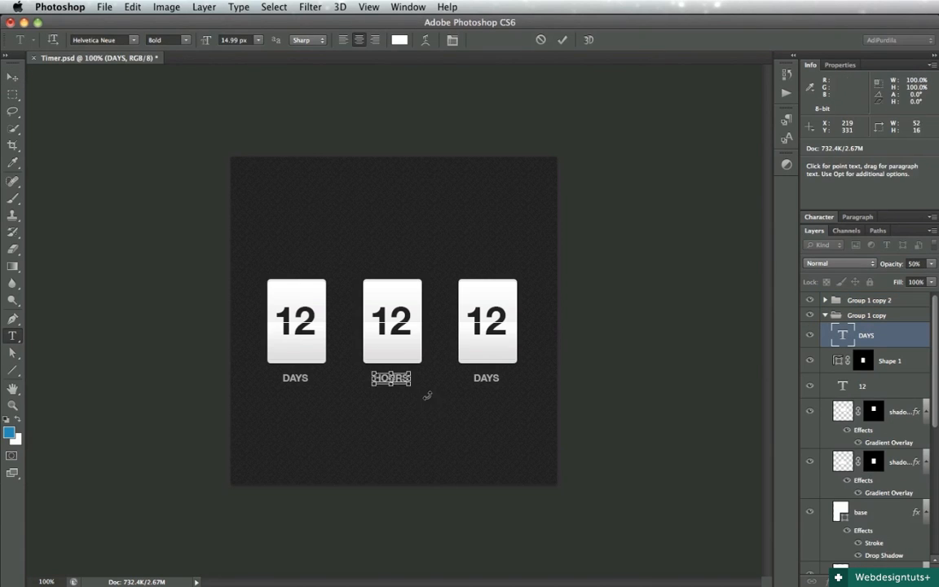
Start editing the label text under the third card to replace DAYS.
click(486, 378)
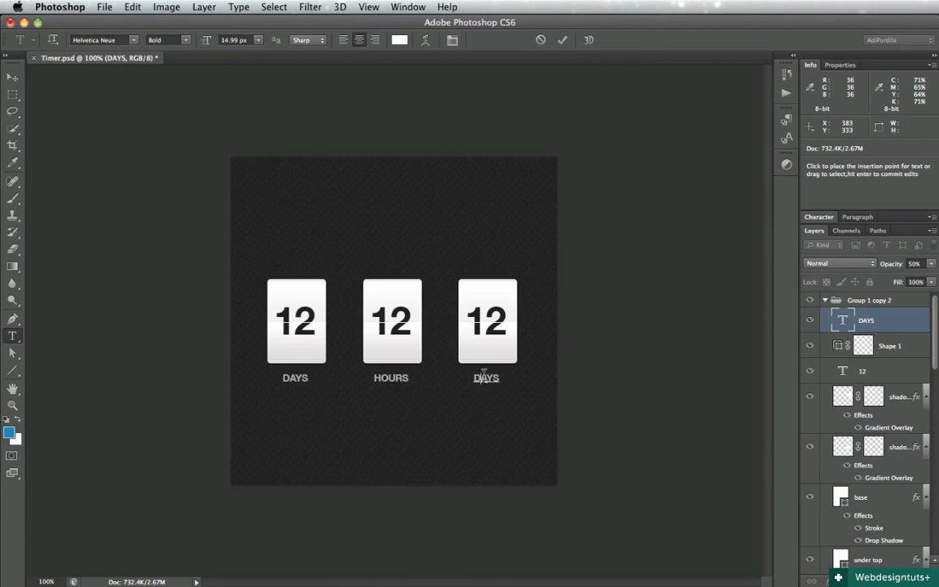